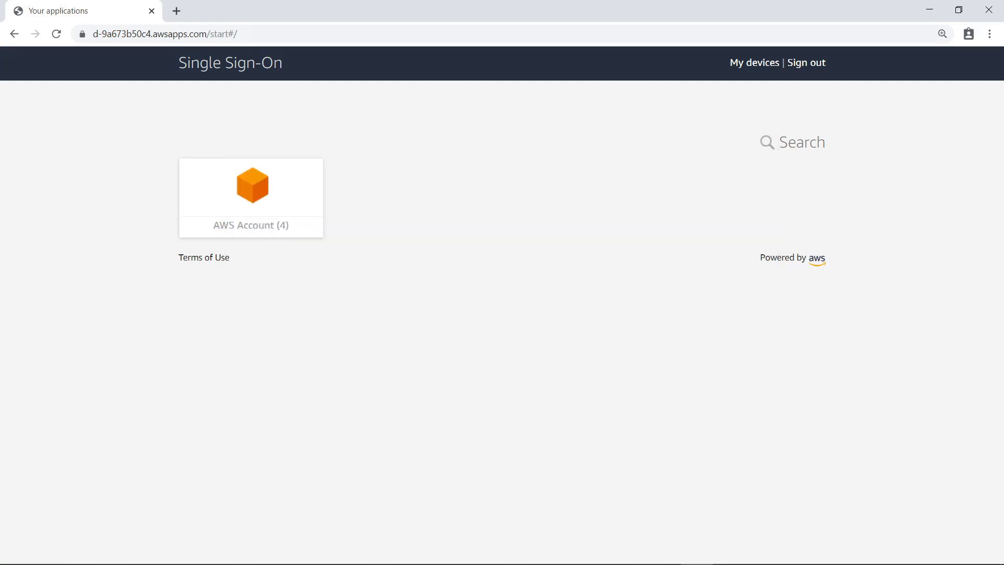
mouse_move(466, 274)
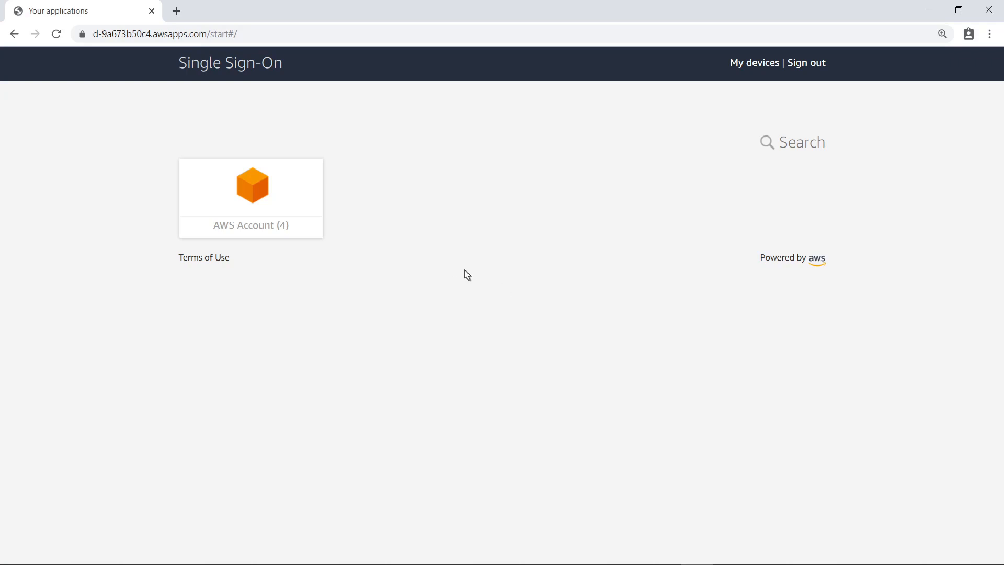
- List the AWS accounts and expand Master to show its AWSAdministratorAccess role
click(251, 197)
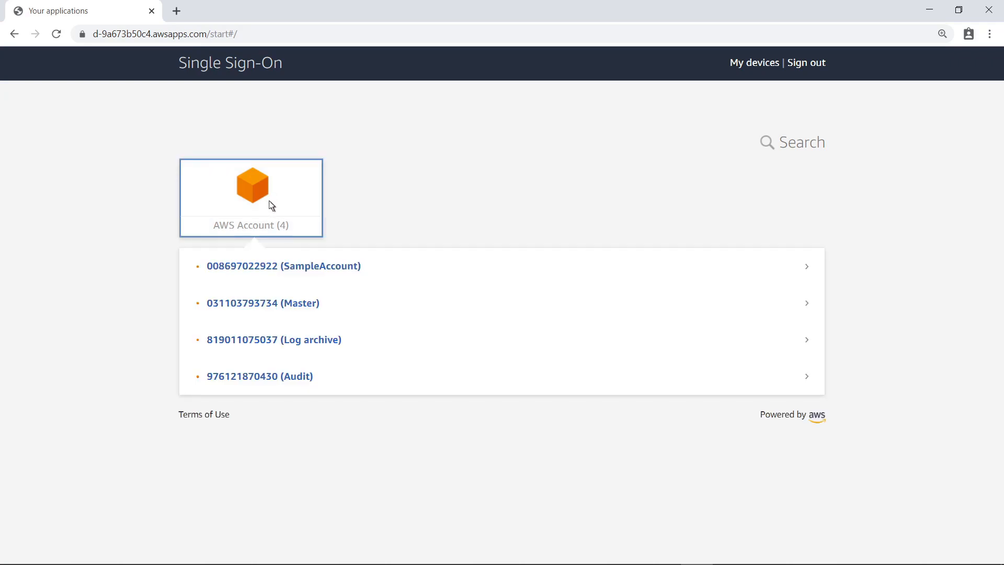
click(263, 303)
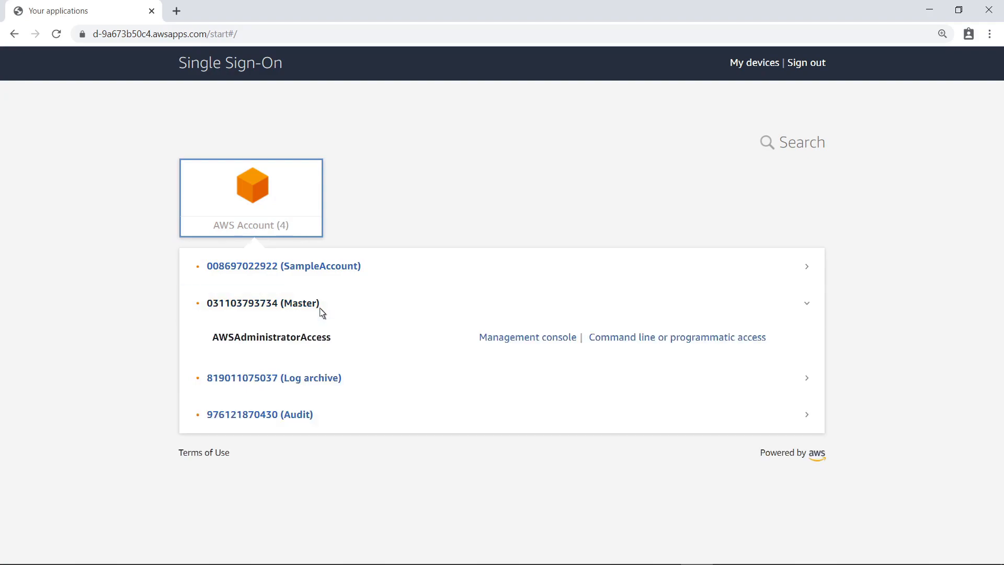
mouse_move(527, 337)
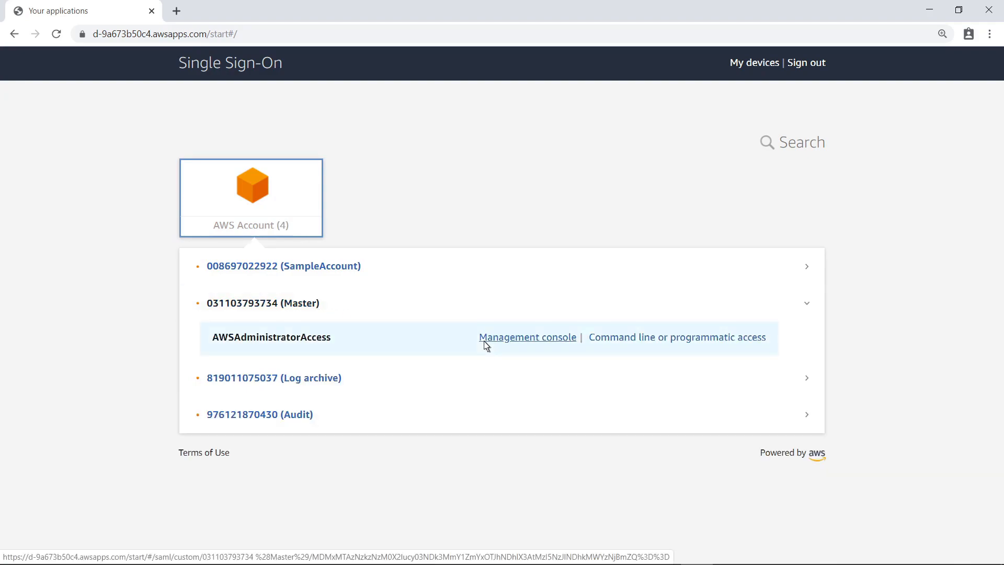
- Enter the Master account console and open AWS SSO's AWS Accounts page
click(527, 337)
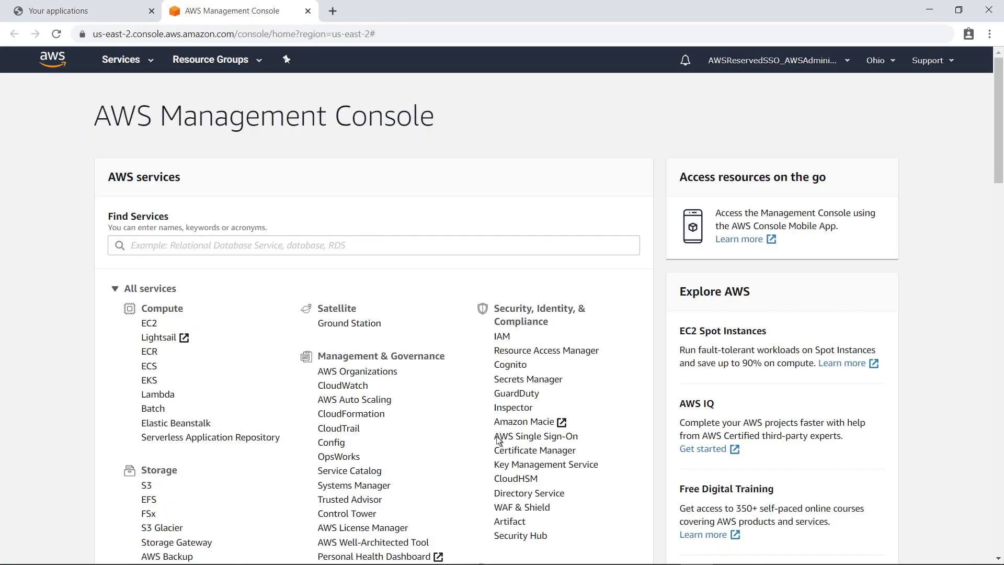
click(536, 437)
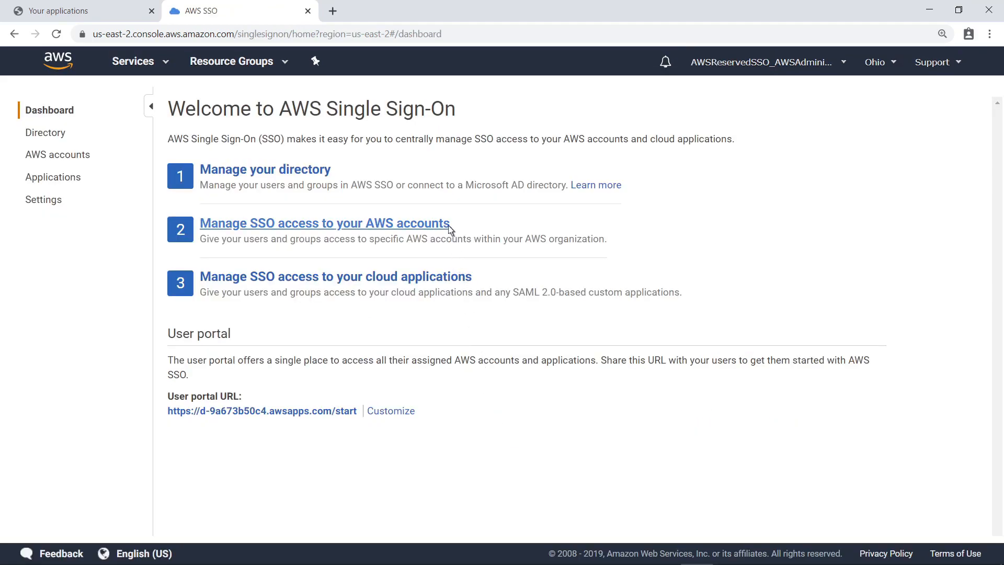
click(325, 223)
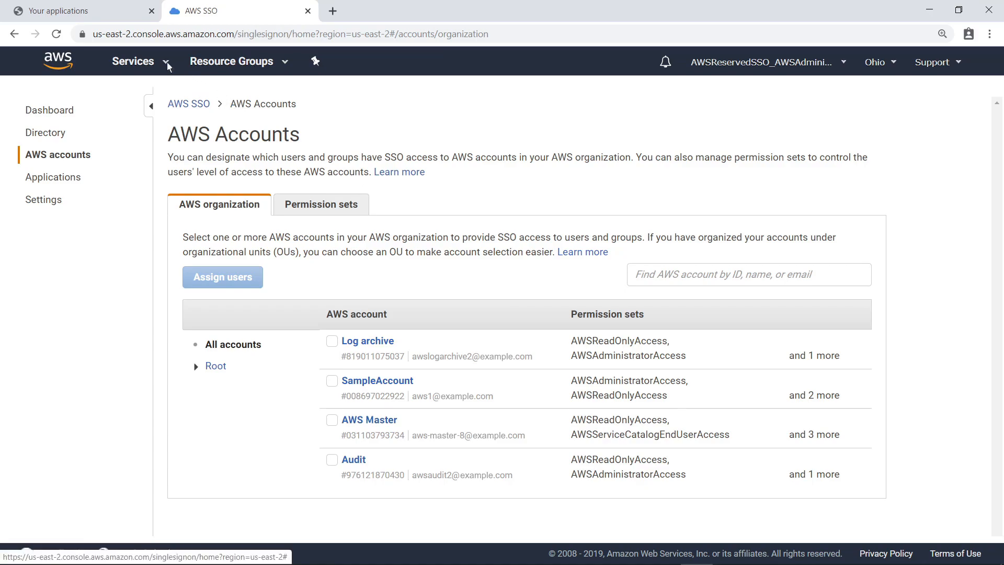
- Search 'WAF' to reach WAF & Shield, then view Firewall Manager's prerequisites
click(132, 62)
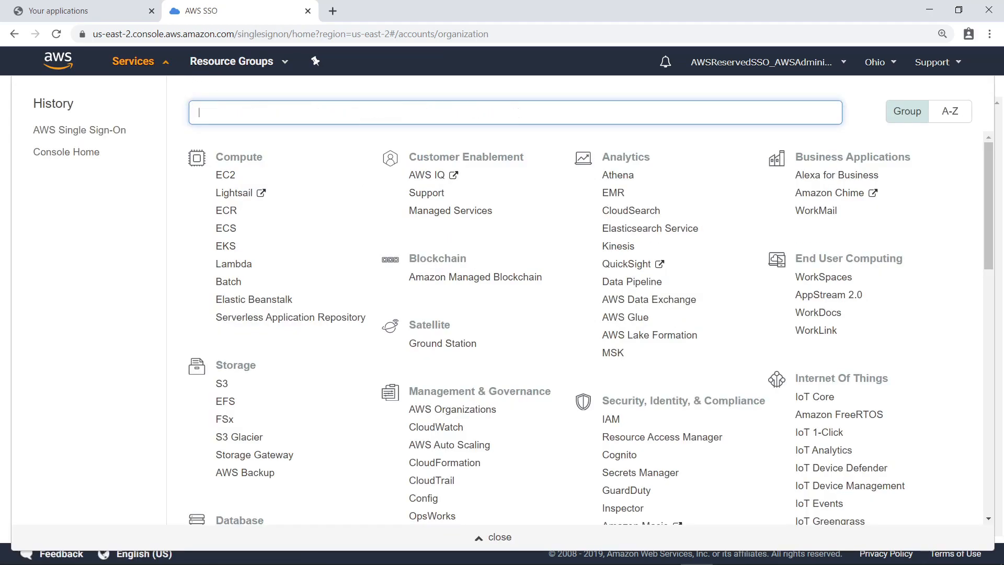
text(WAF)
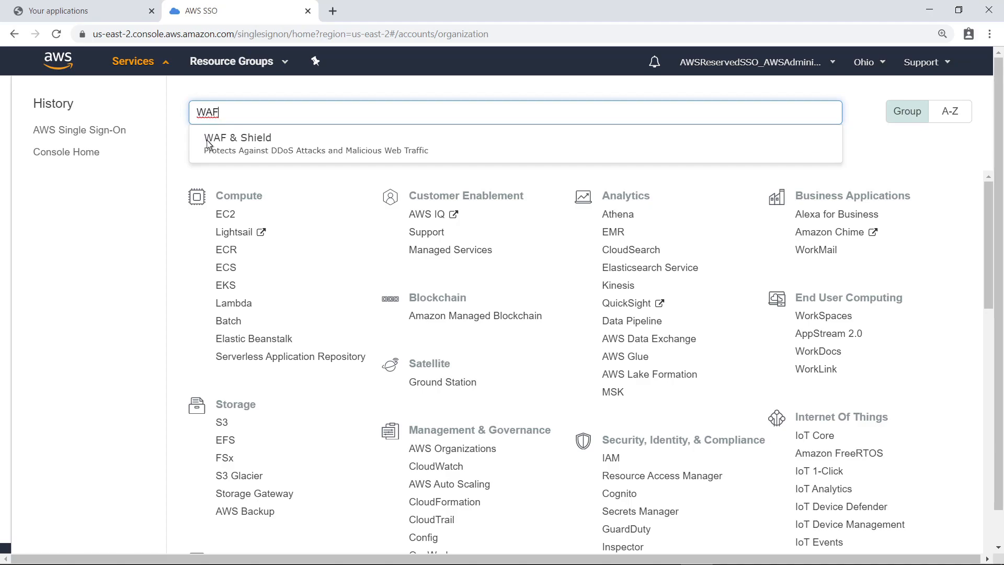
click(238, 137)
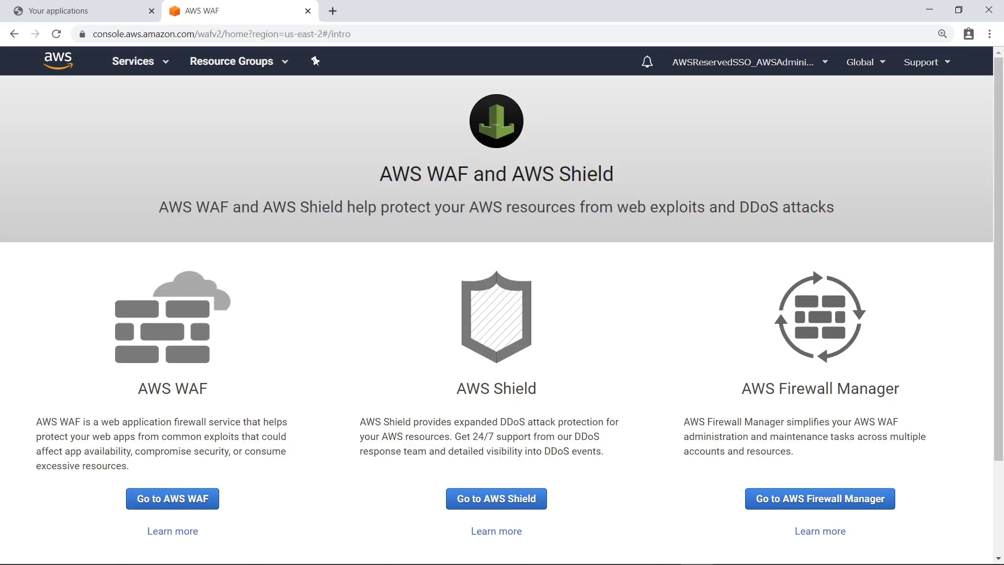
mouse_move(210, 145)
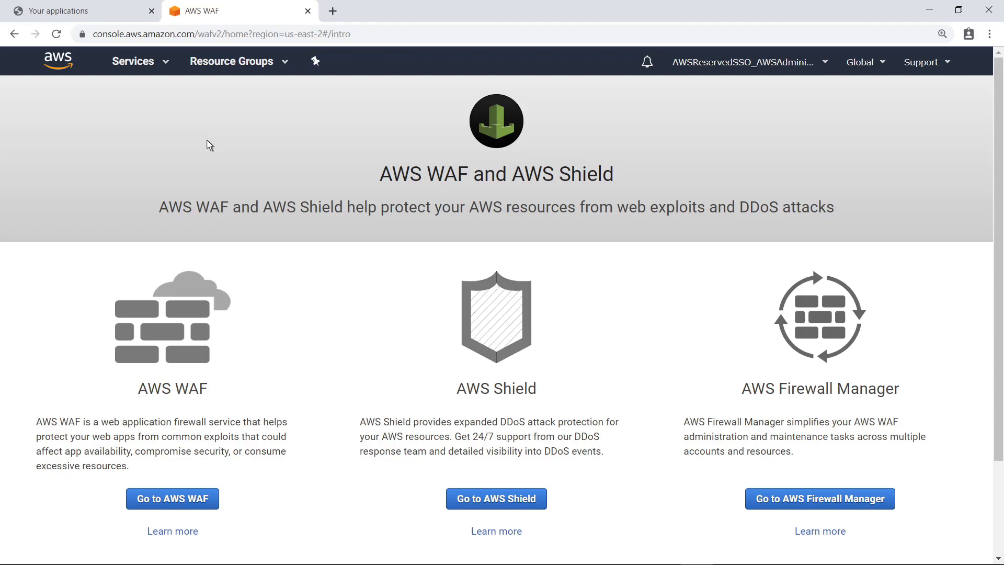
mouse_move(447, 300)
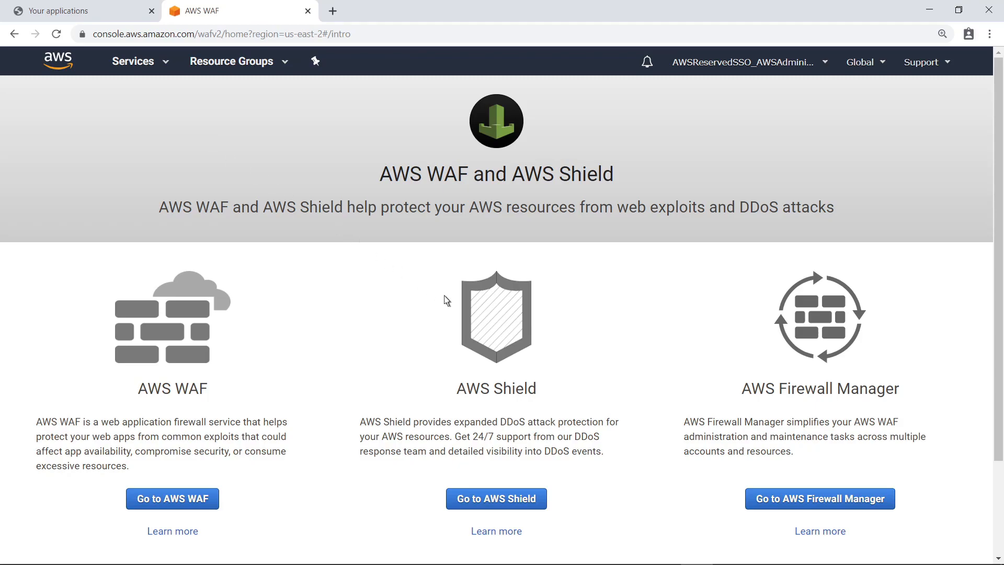
click(819, 498)
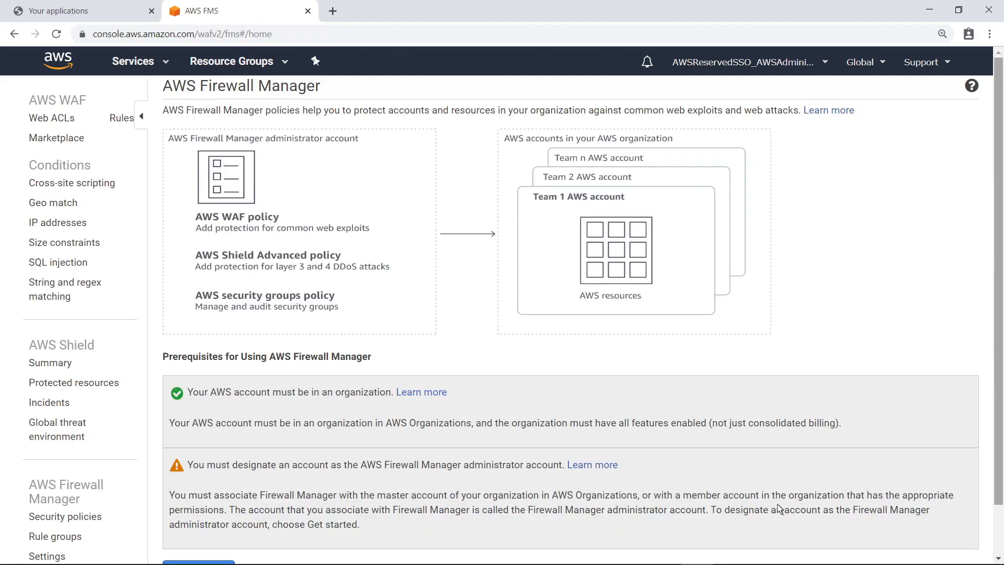
mouse_move(996, 539)
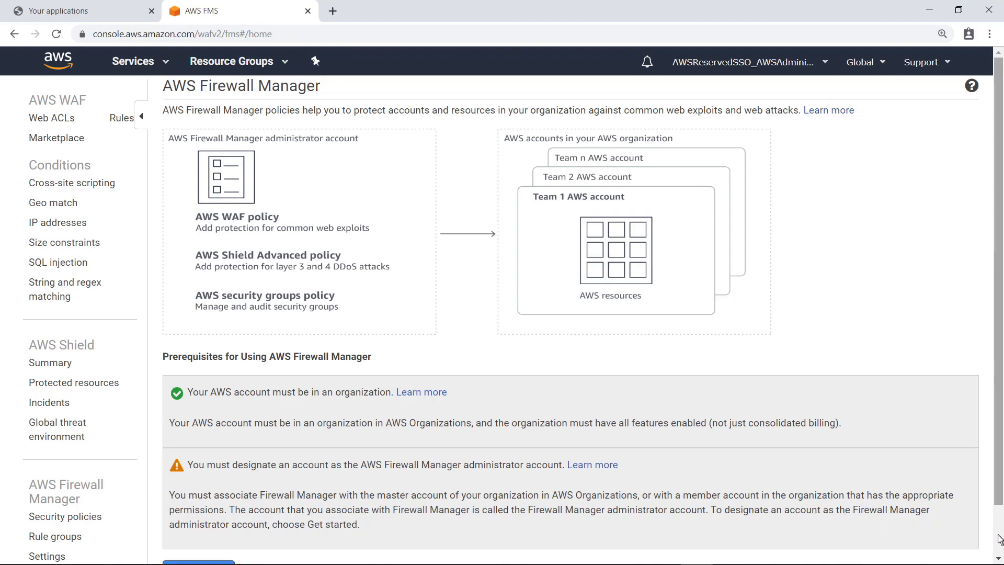
scroll(down, 3)
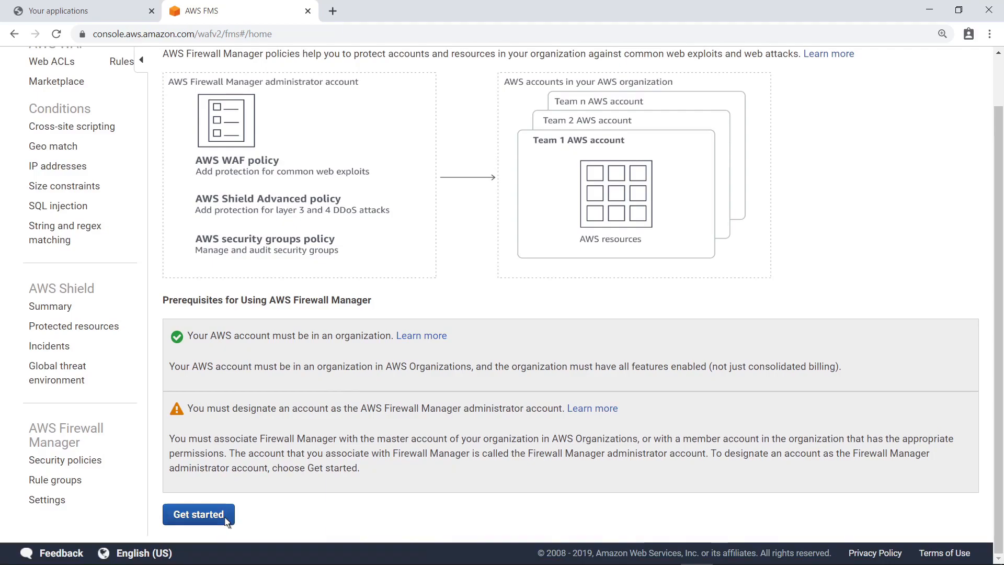
click(197, 514)
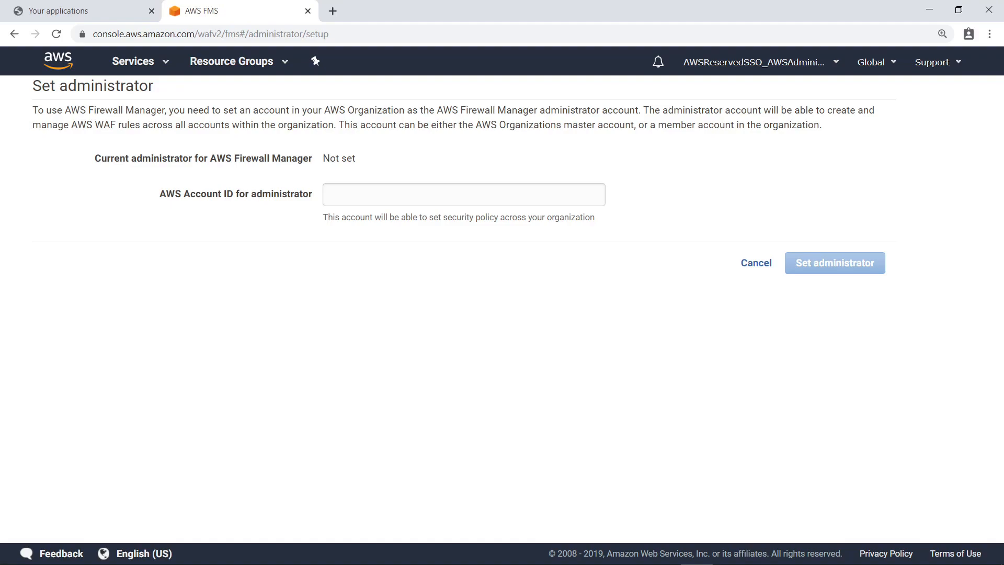
mouse_move(319, 257)
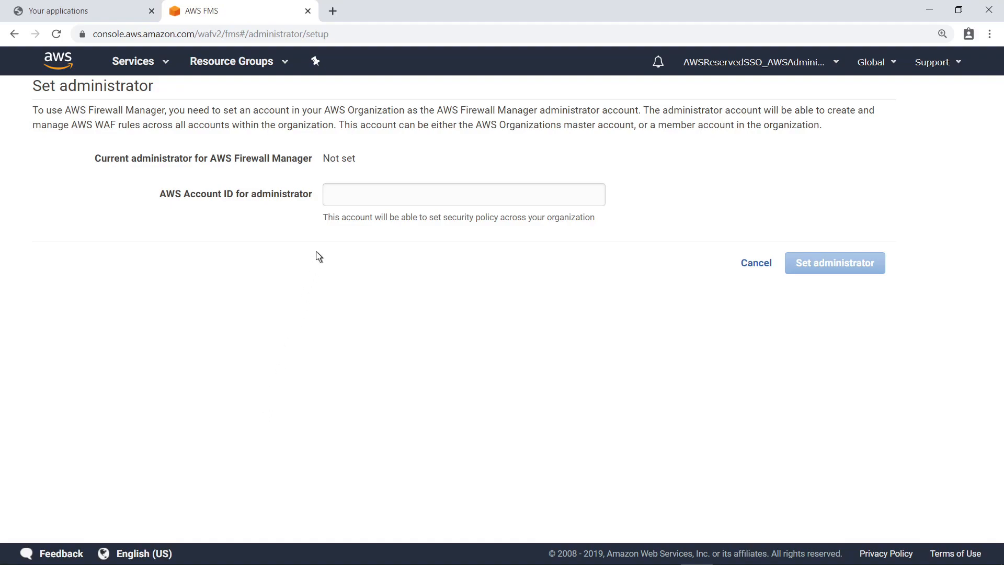
text(976121870430)
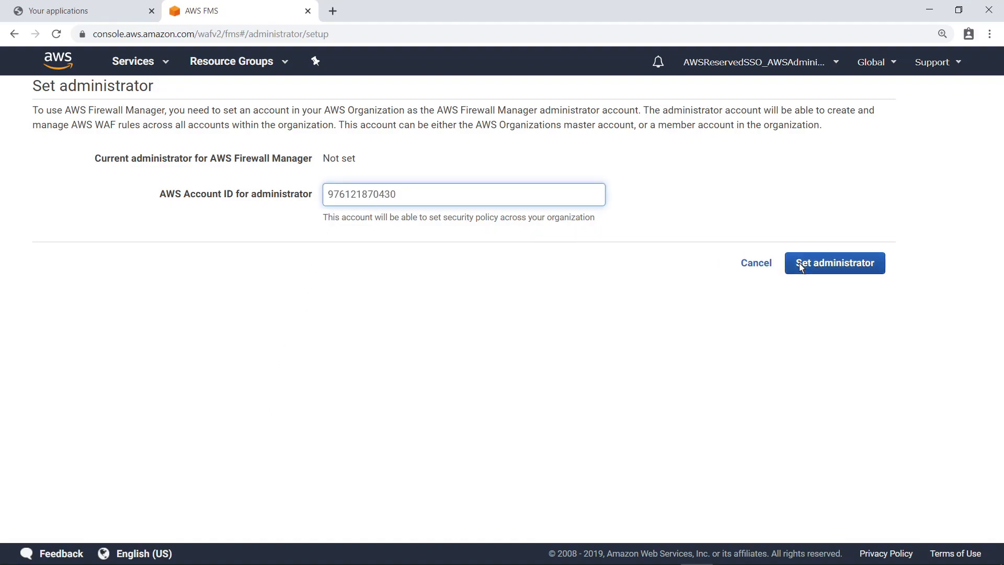
click(834, 262)
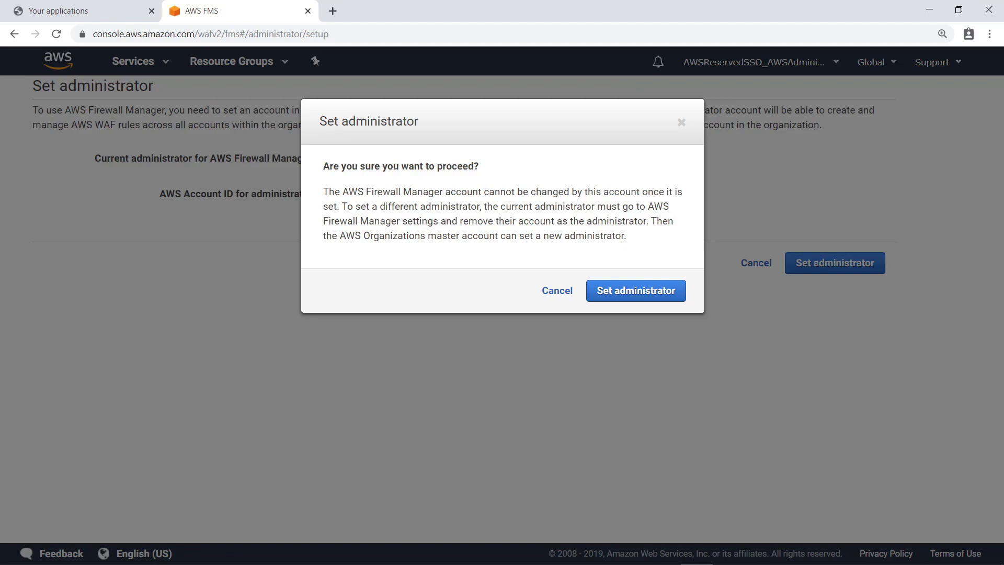
mouse_move(710, 290)
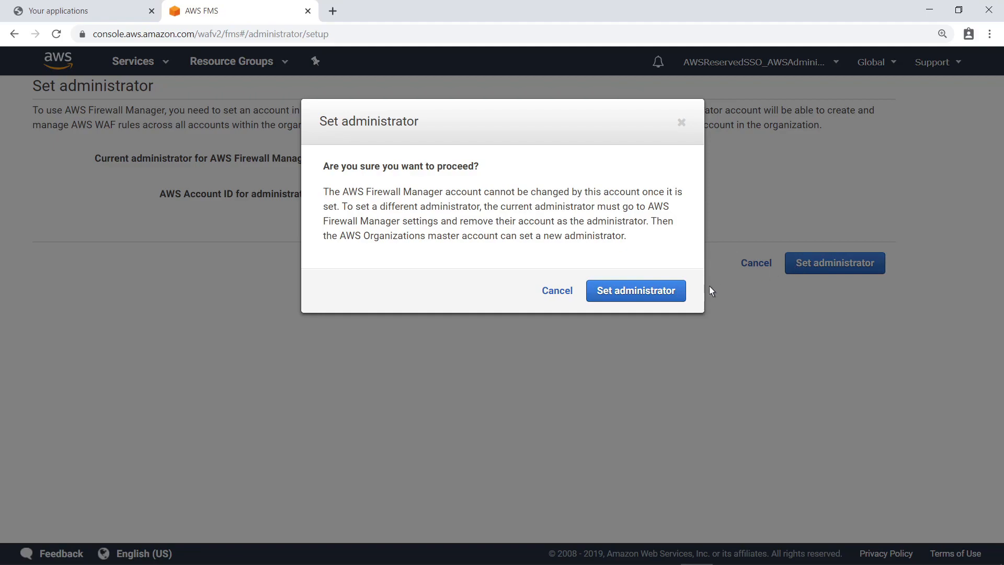
click(636, 291)
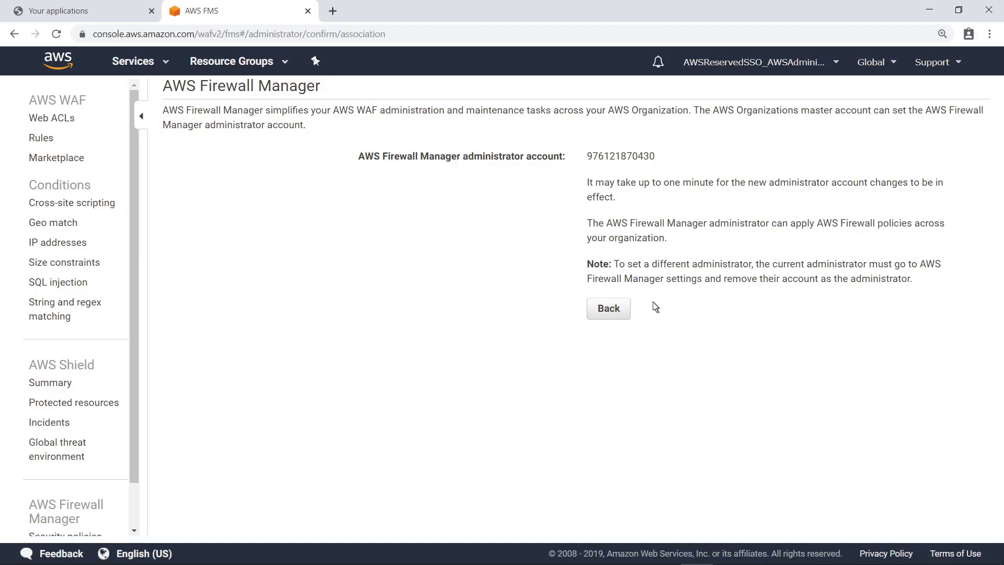
click(607, 308)
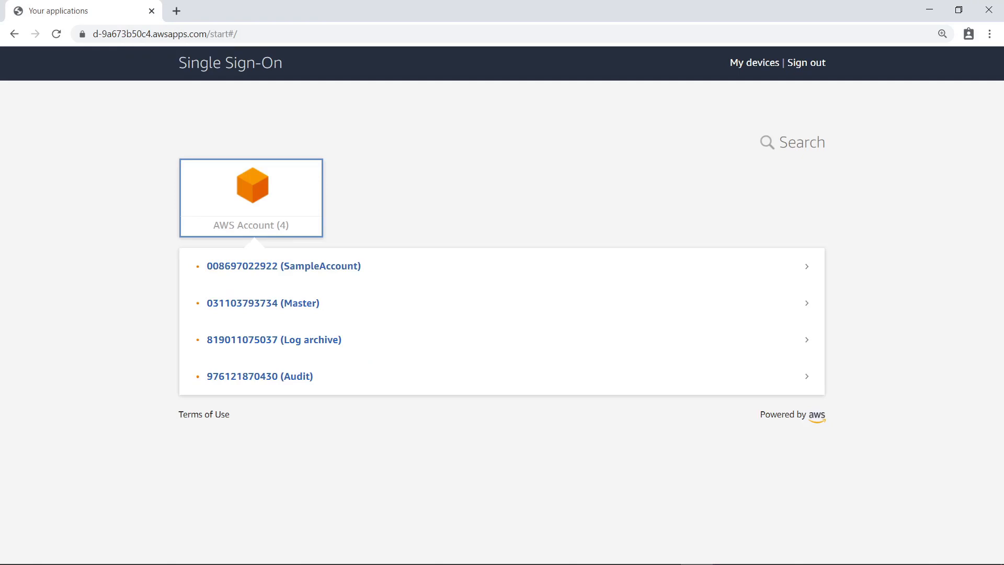
mouse_move(794, 371)
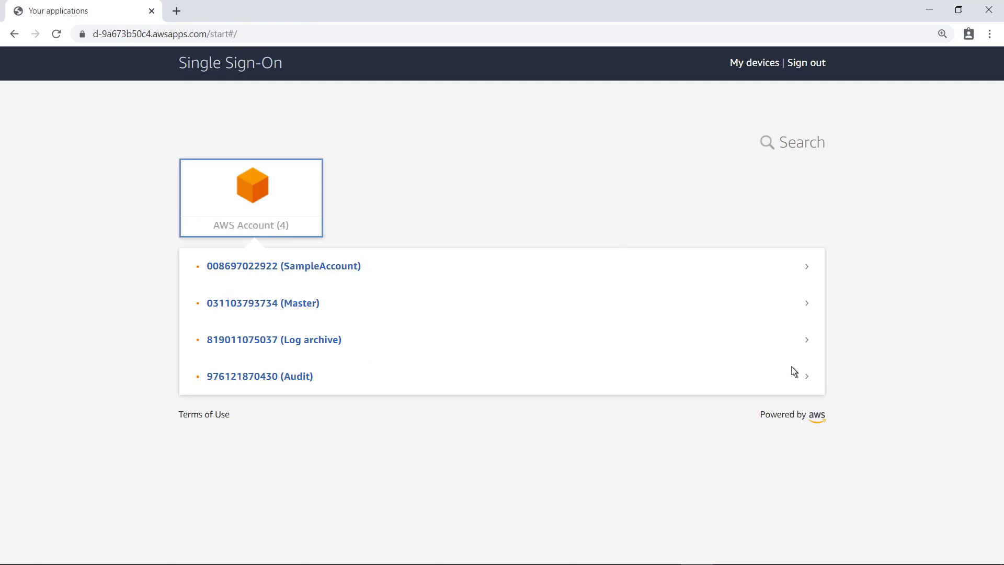
- Open the Audit account's management console and go to AWS Firewall Manager
click(259, 376)
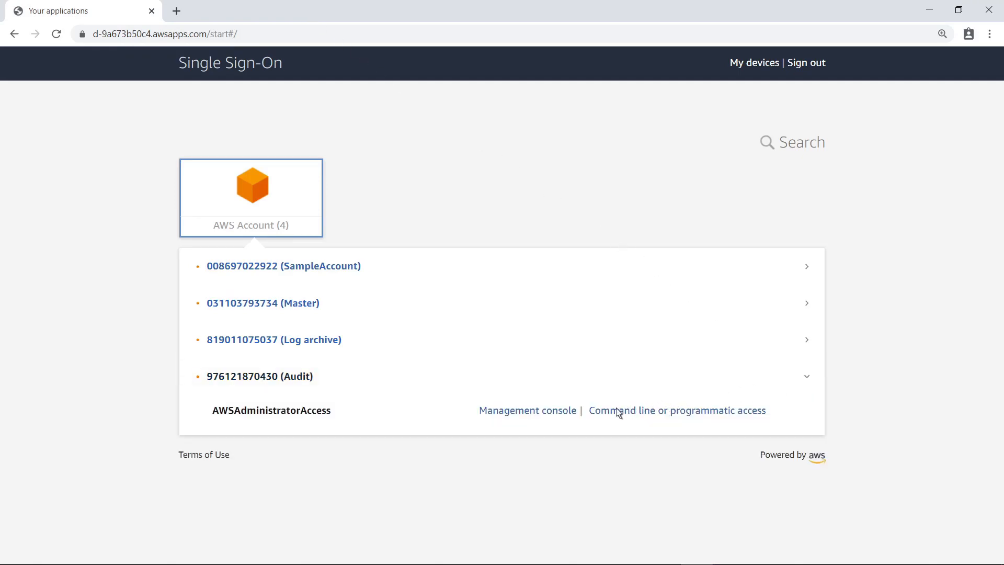
click(527, 410)
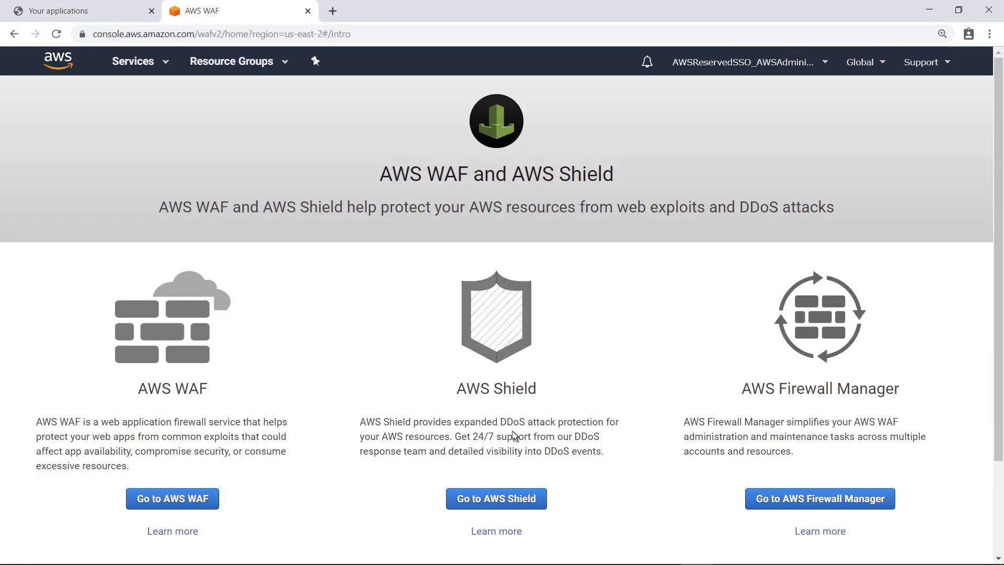
click(819, 498)
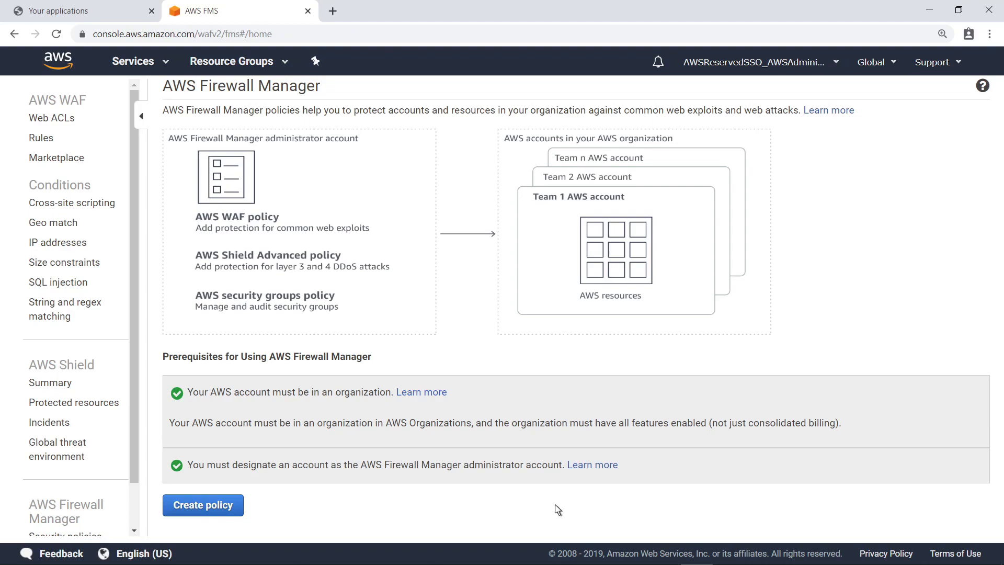
- Start a Security group policy using common security groups in US East (Ohio)
click(203, 506)
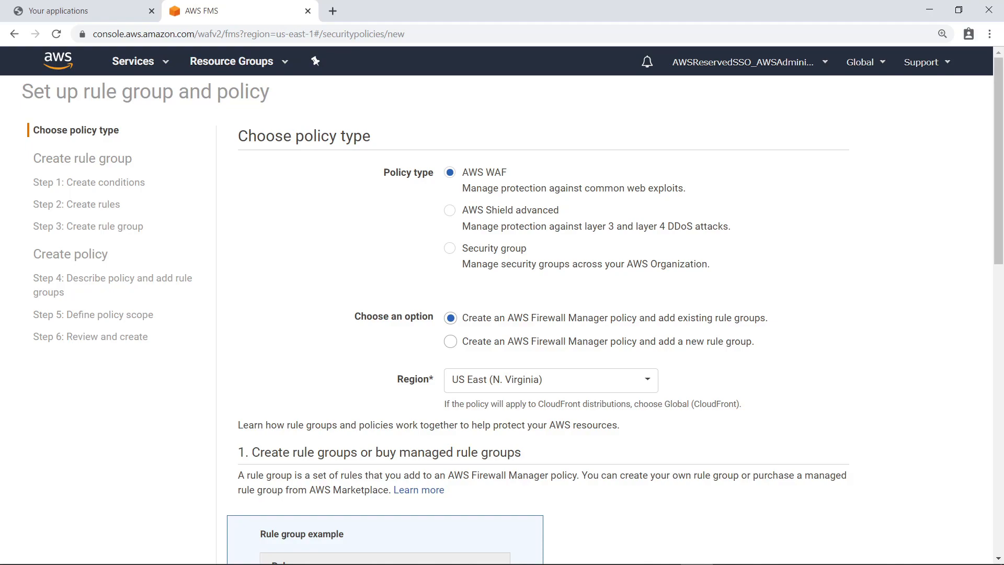
mouse_move(296, 440)
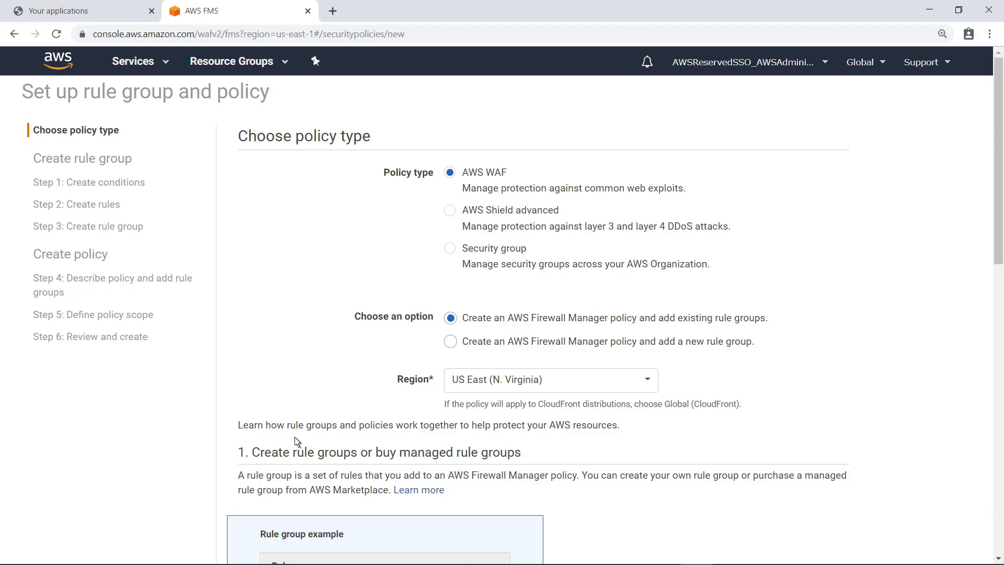
click(450, 248)
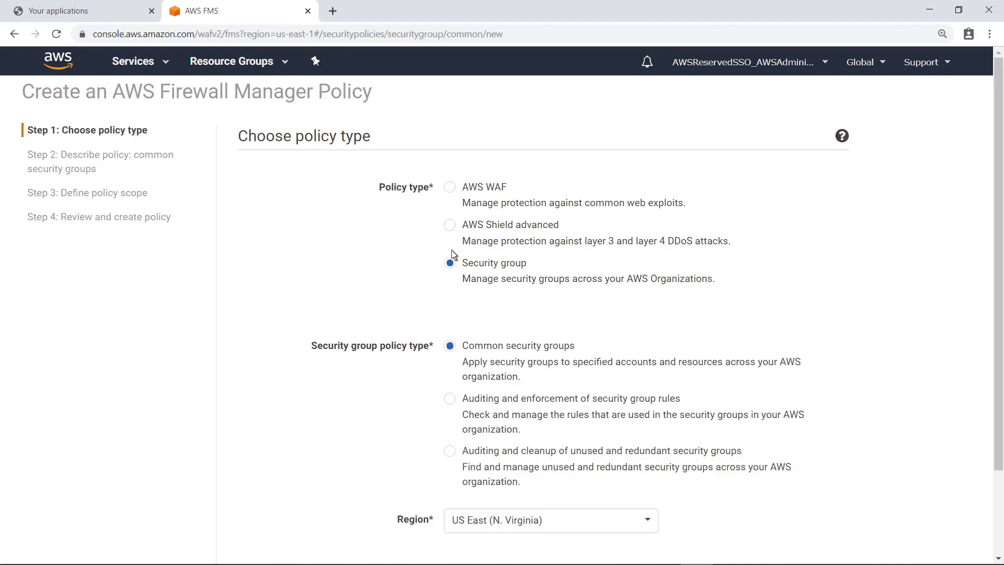
scroll(down, 3)
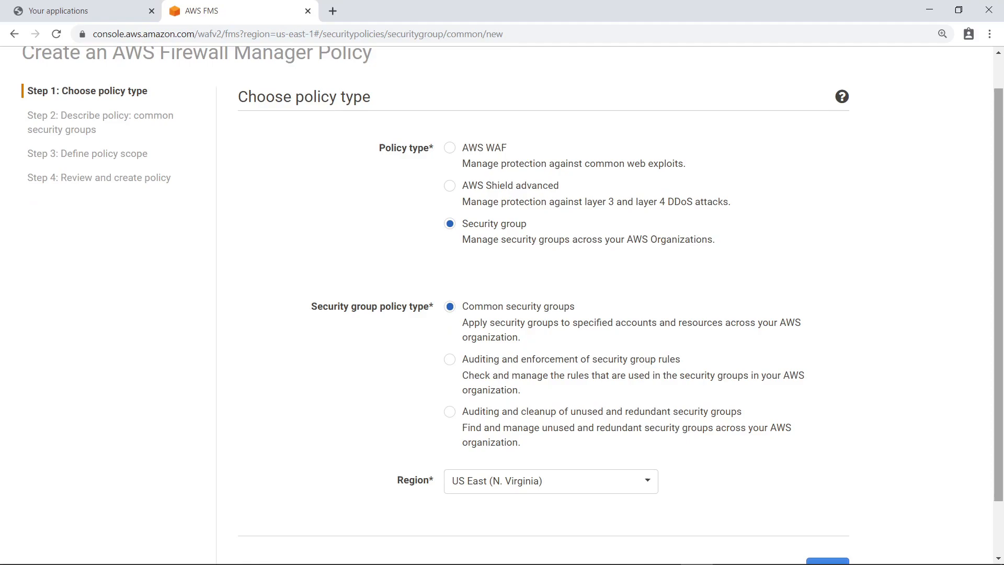
scroll(down, 3)
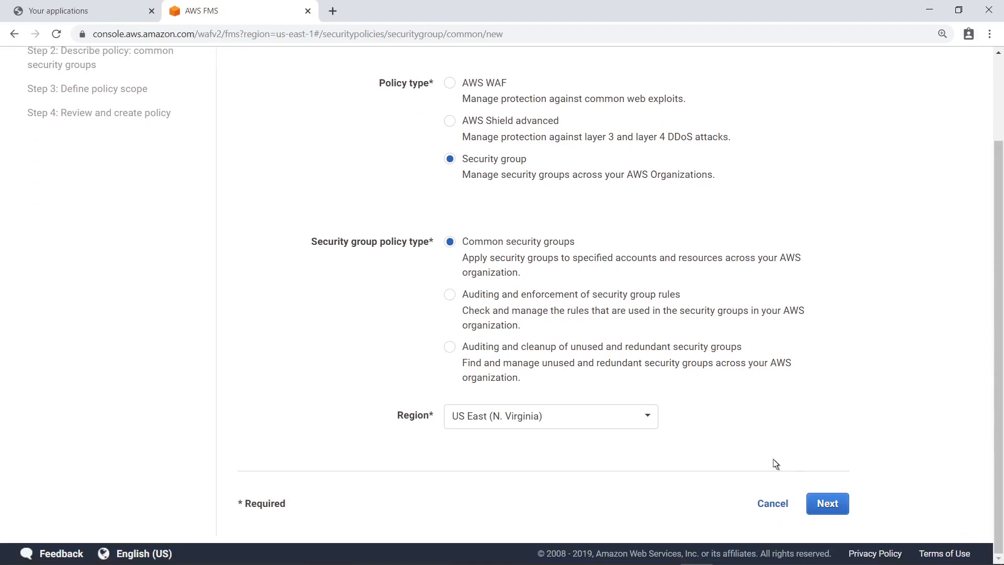
click(550, 415)
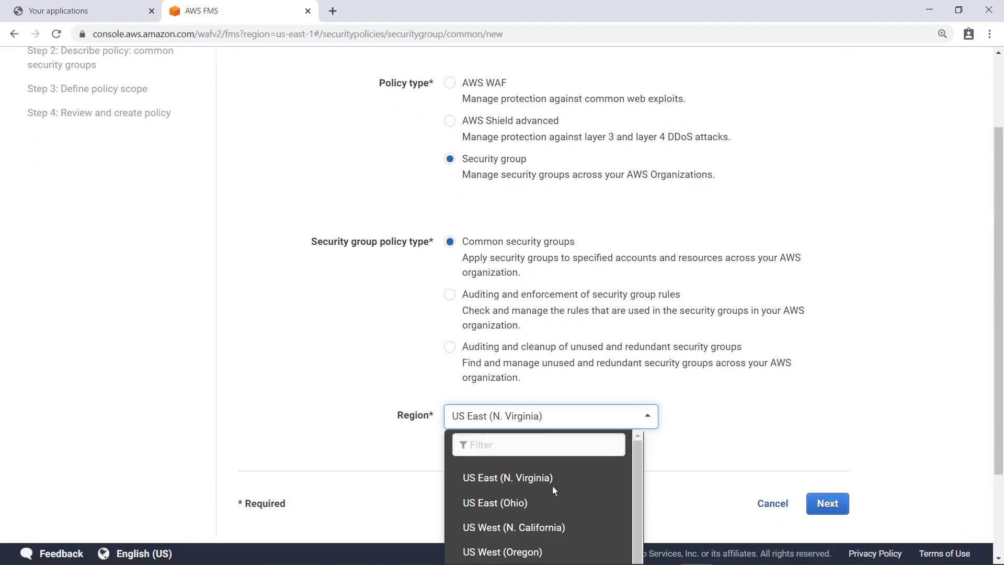
click(494, 503)
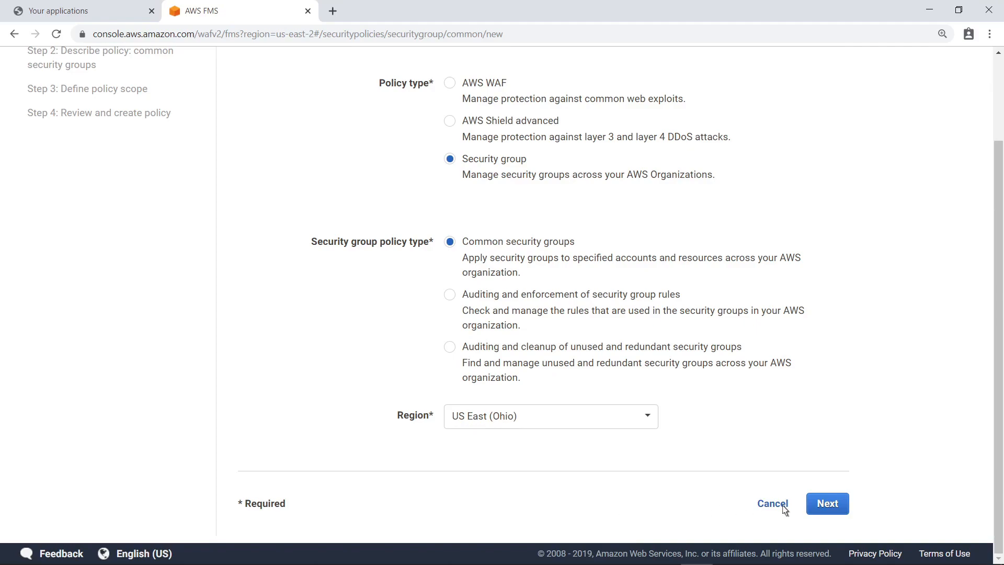
- Name the policy 'allow-ssh-from-trusted-ip-range' and begin creating a primary security group
click(826, 503)
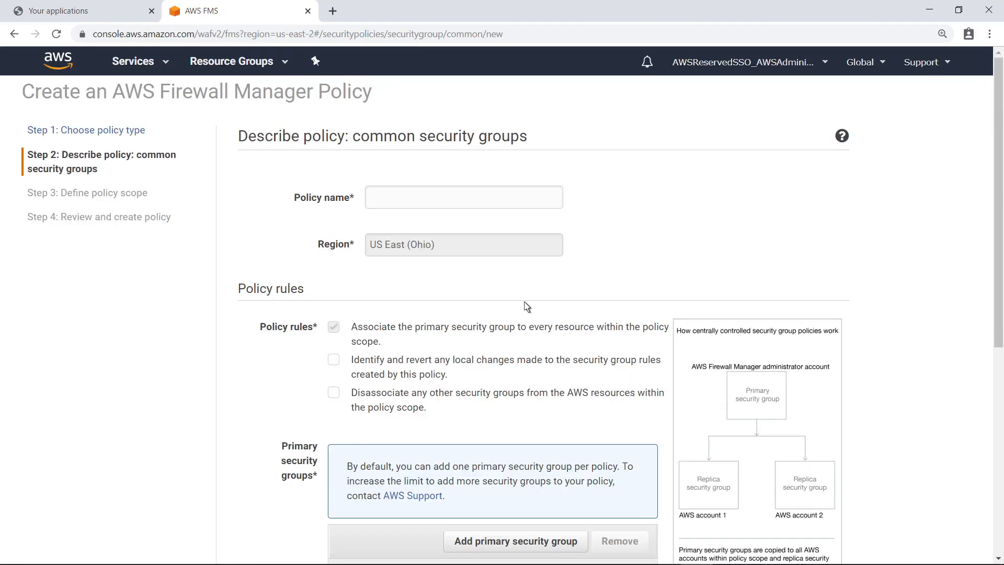
text(allow-ssh-from-trusted-ip)
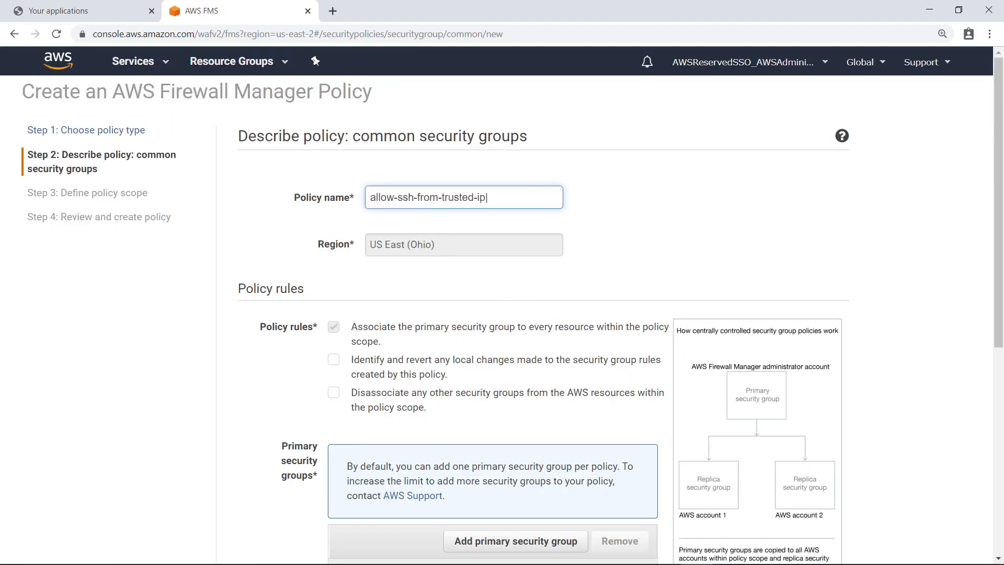
text(-range)
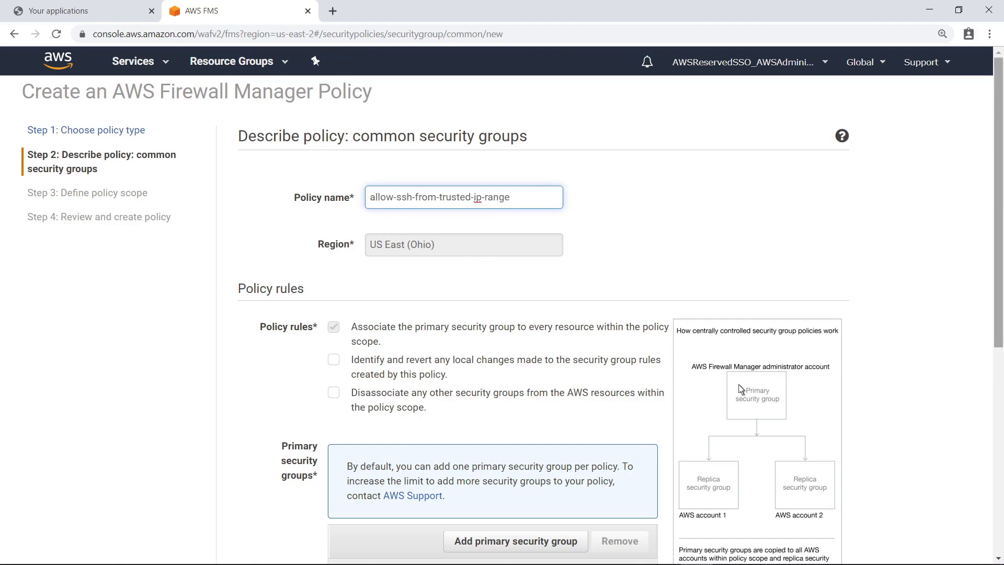
scroll(down, 3)
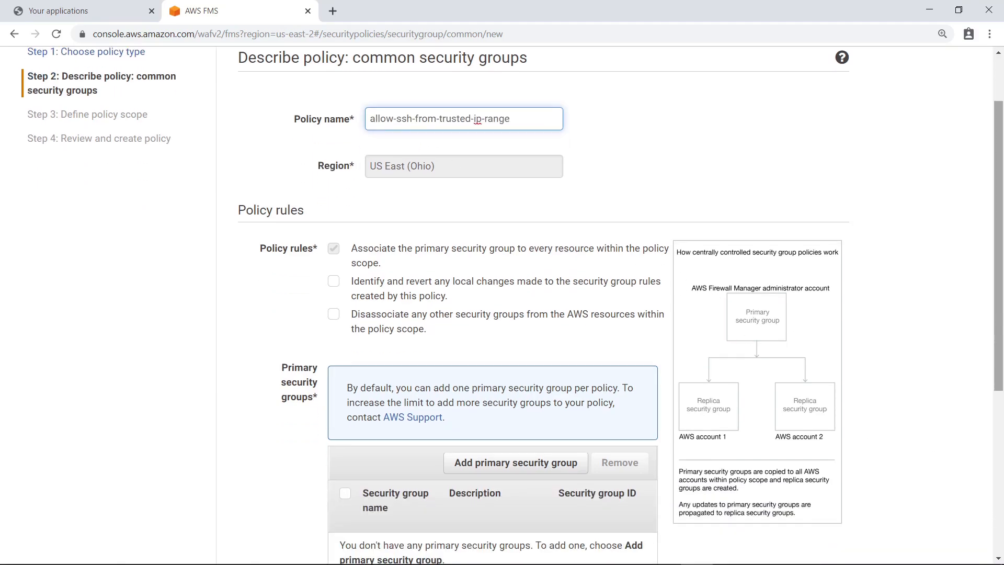
scroll(down, 3)
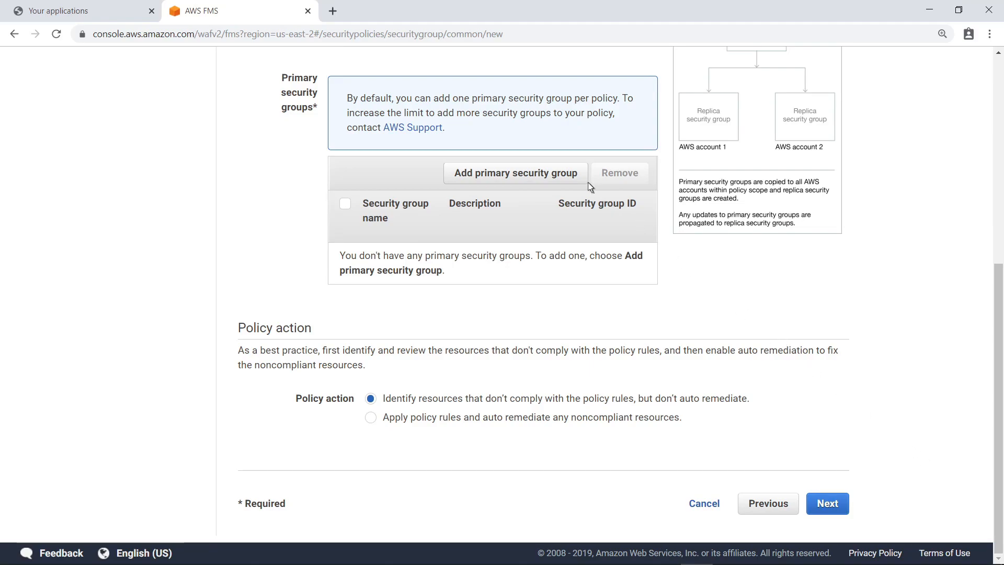
click(516, 173)
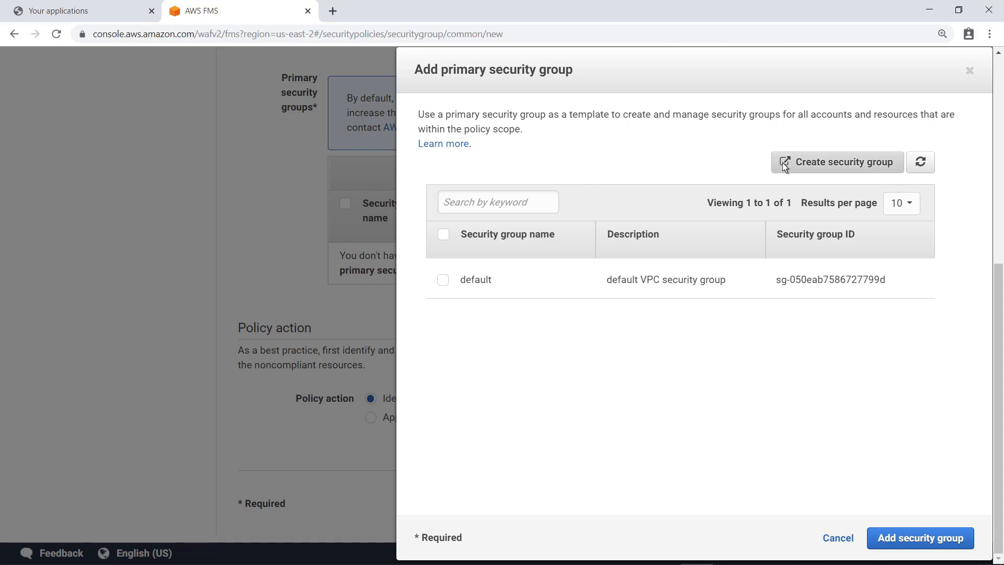
click(836, 162)
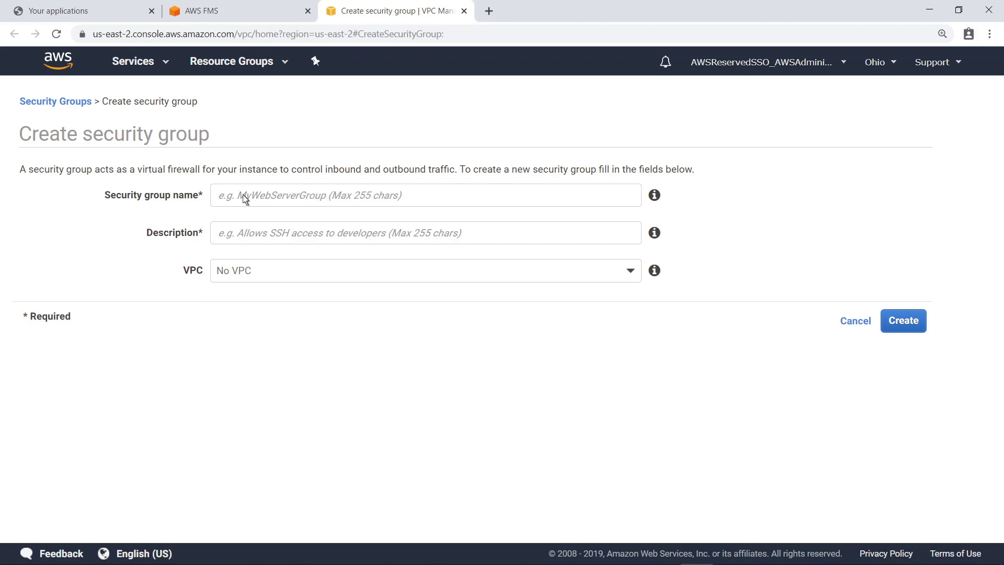
- Create security group 'allow-ssh-trusted-ip-range' in SampleVPC, described 'Allows SSH only from trusted IP range'
text(allow-ssh-trusted-ip-range)
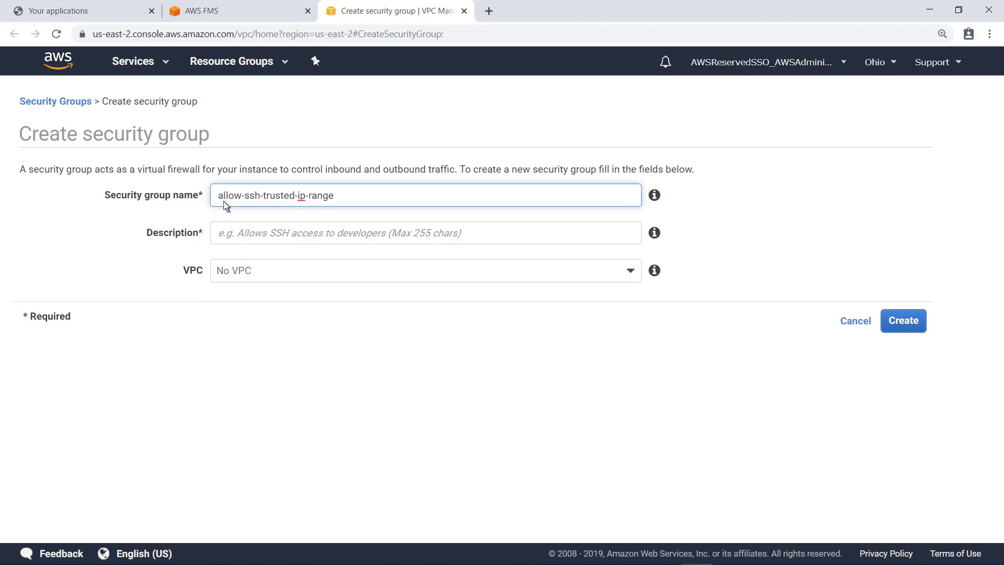
text(Allows SSH)
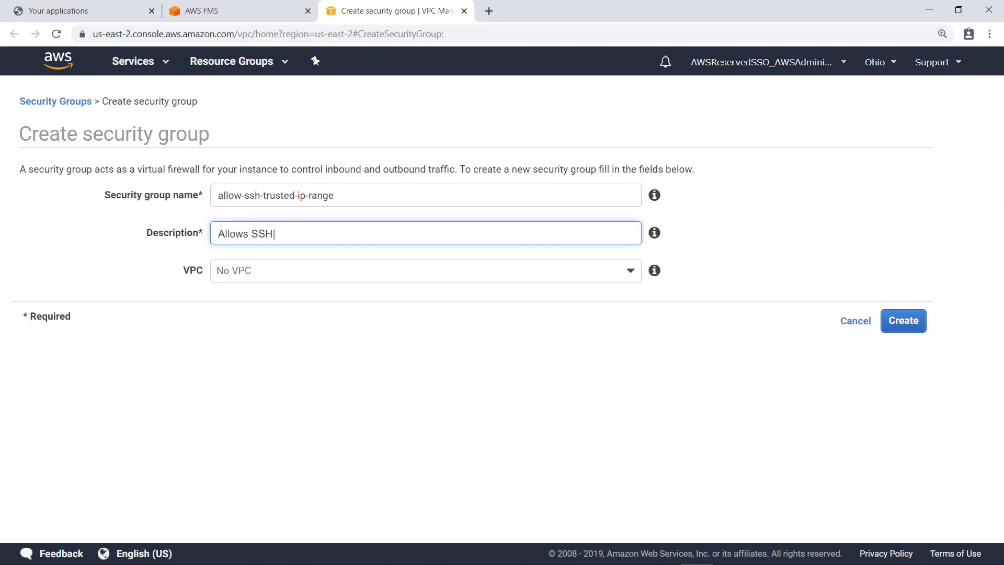
text(only from trusted IP range)
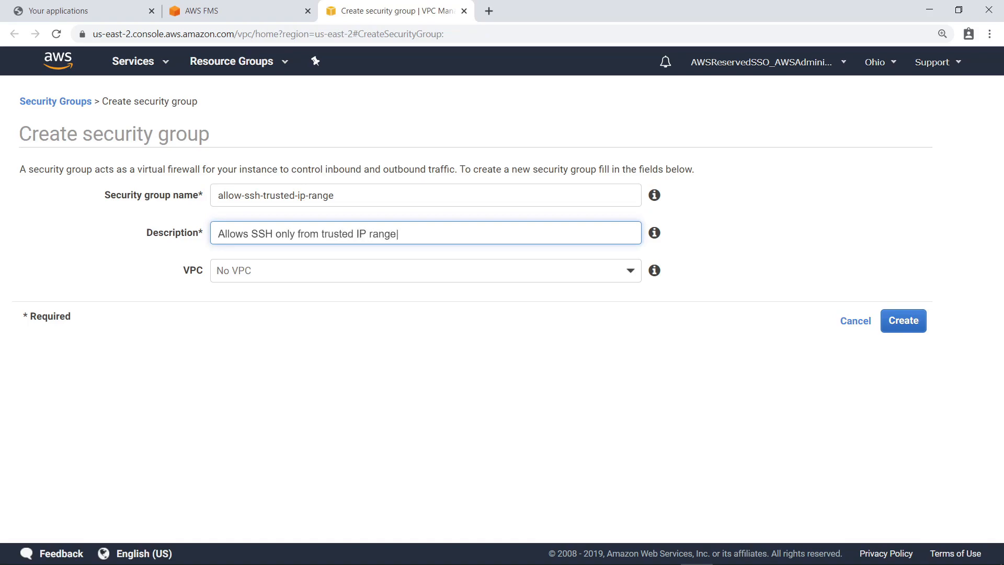
click(630, 270)
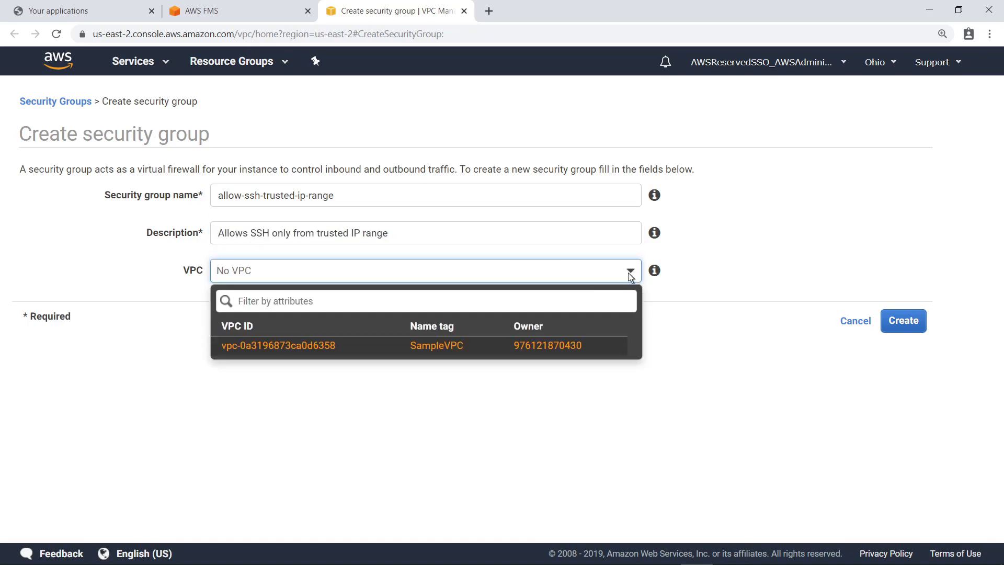
click(277, 345)
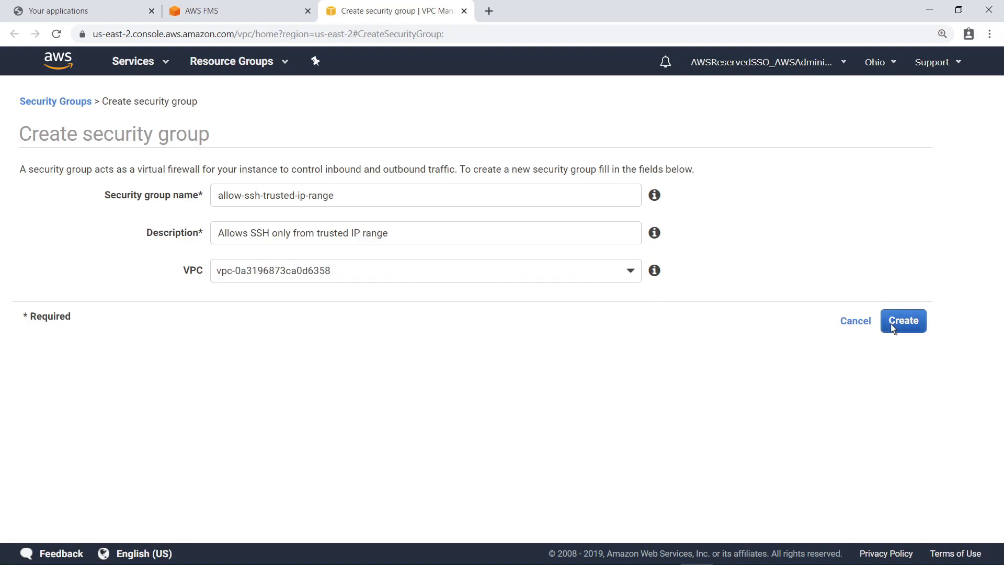
click(902, 320)
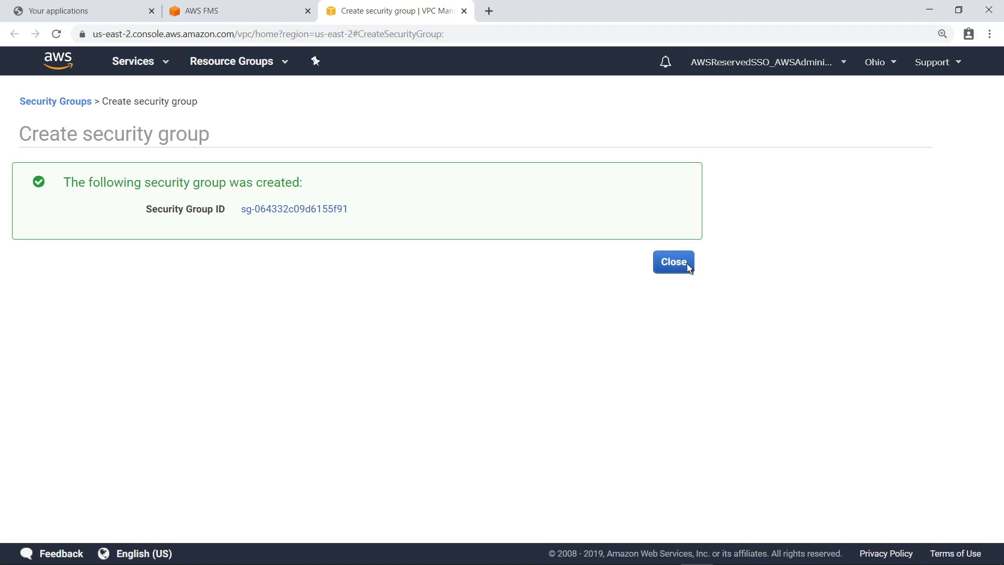
click(673, 262)
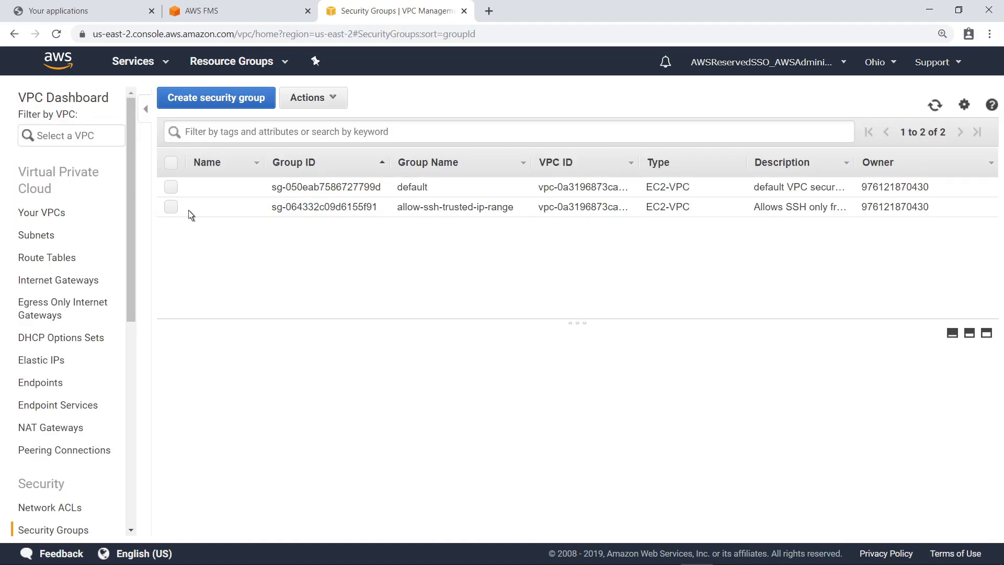
- Add an inbound SSH rule from 10.0.0.0/8 described 'SSH from local CIDR range'
click(171, 206)
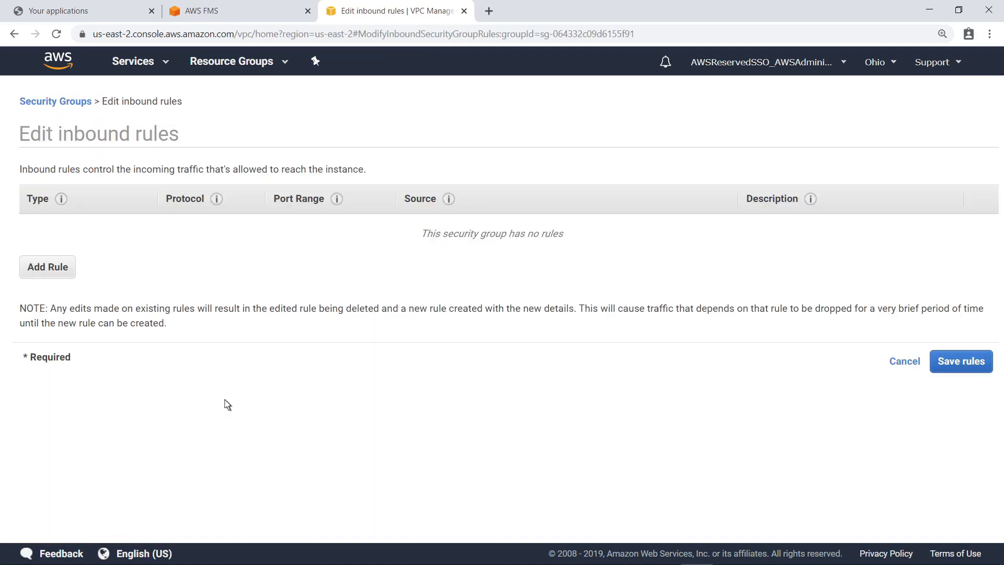
mouse_move(48, 268)
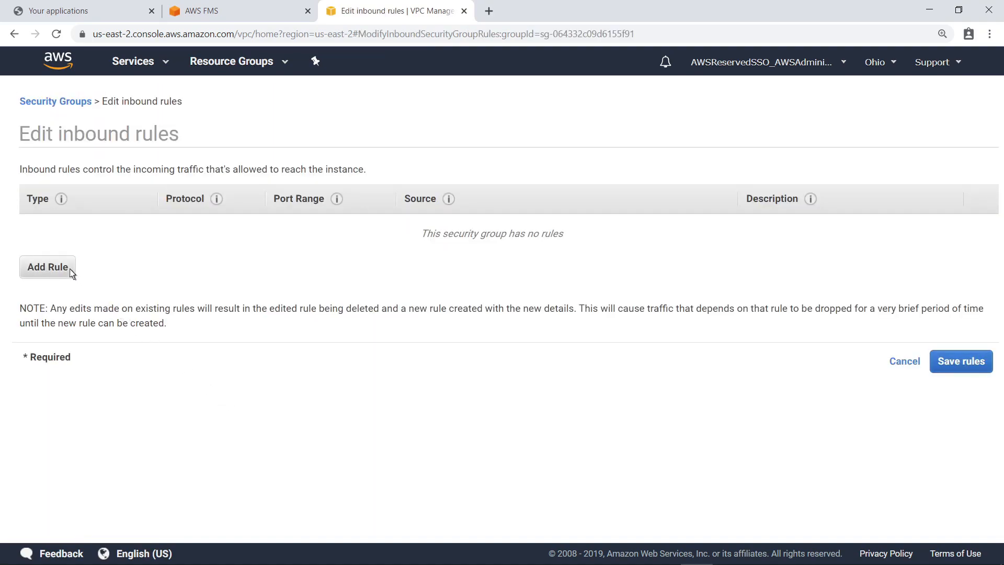
click(48, 268)
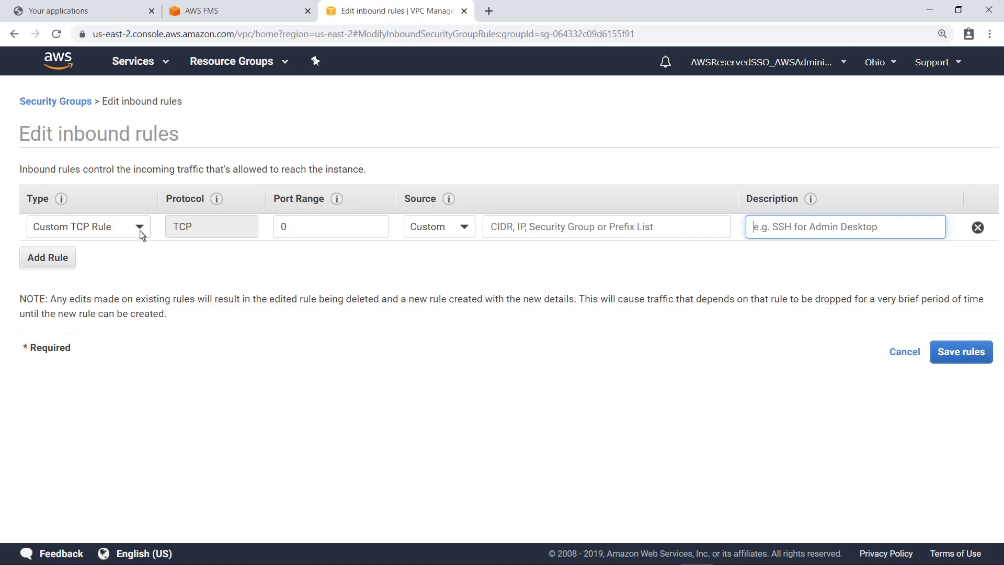
text(SSH)
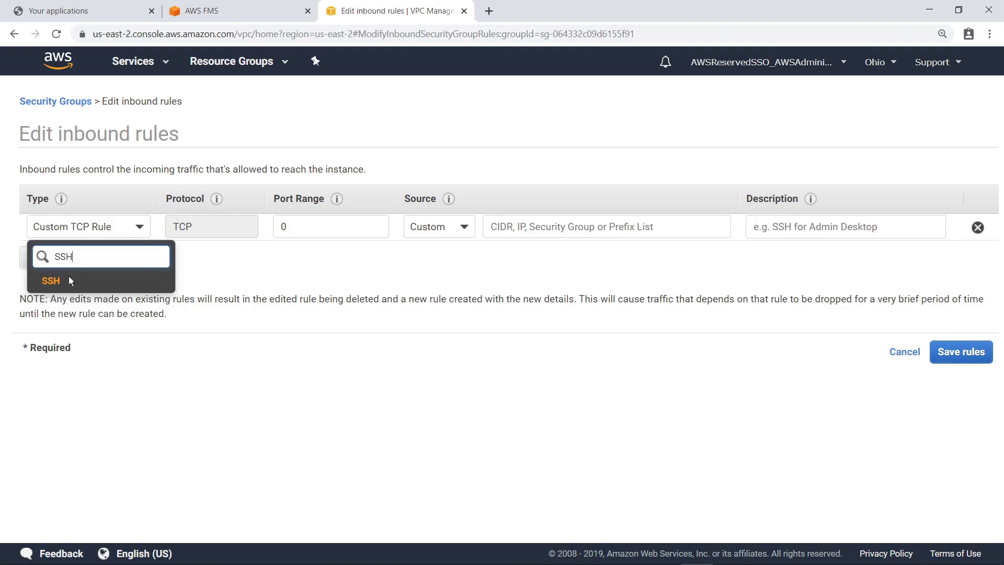
click(50, 280)
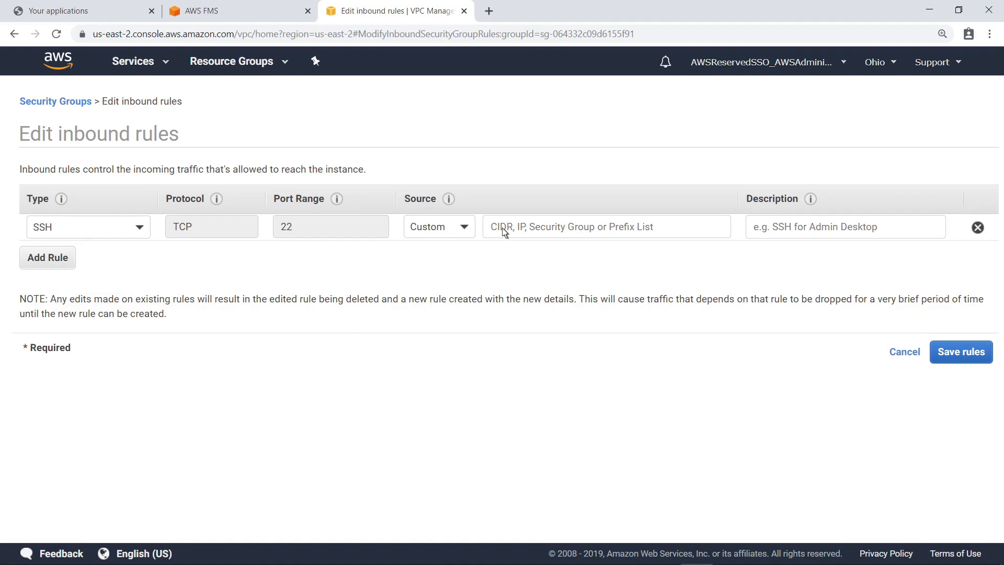
text(10.0.0.0/8)
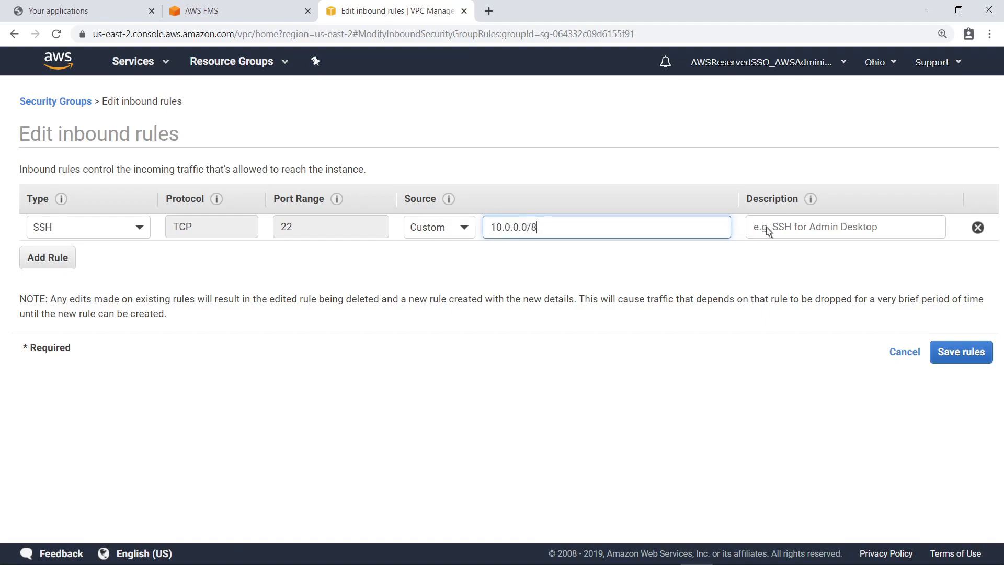
text(SSH from local CIDR range)
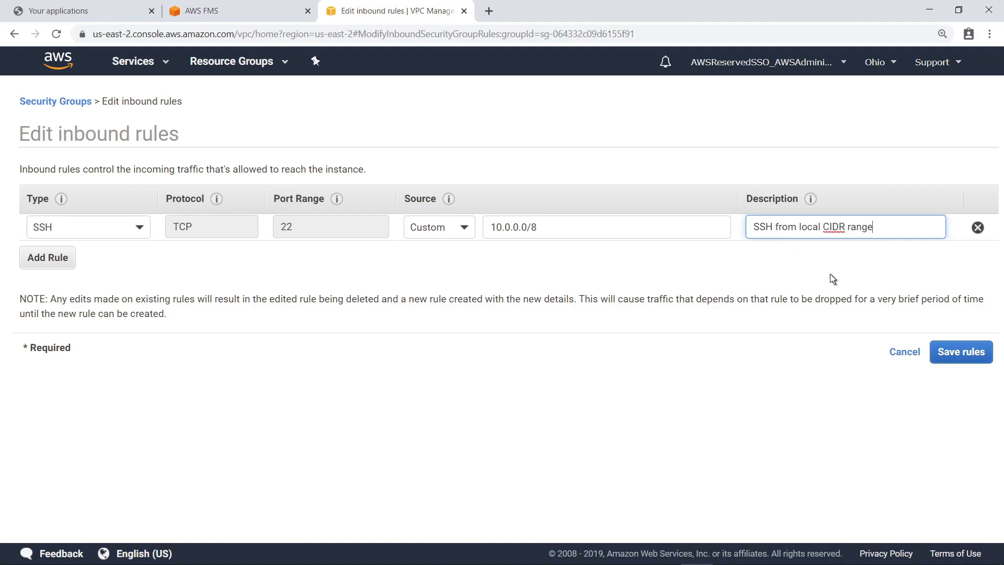
click(961, 352)
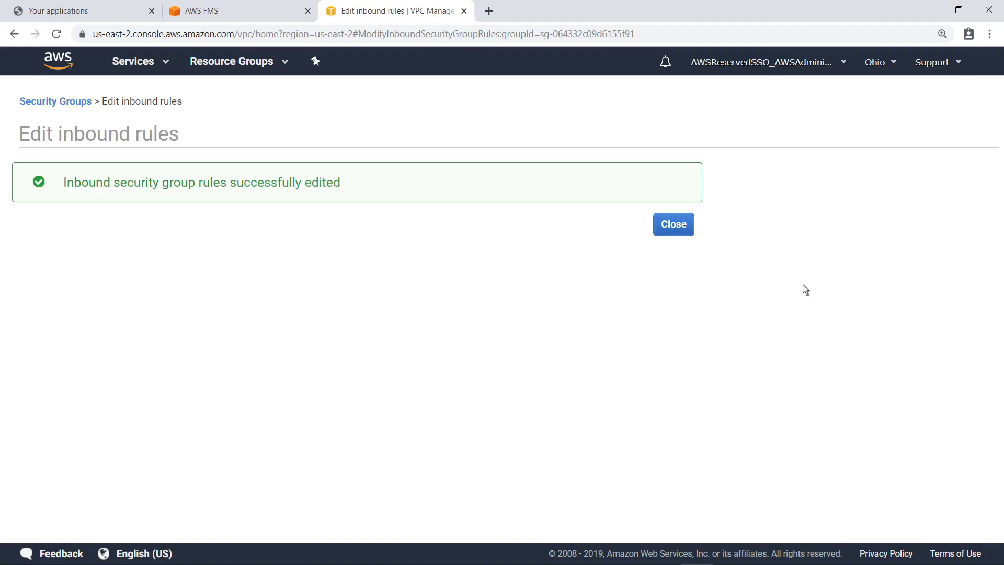
click(674, 224)
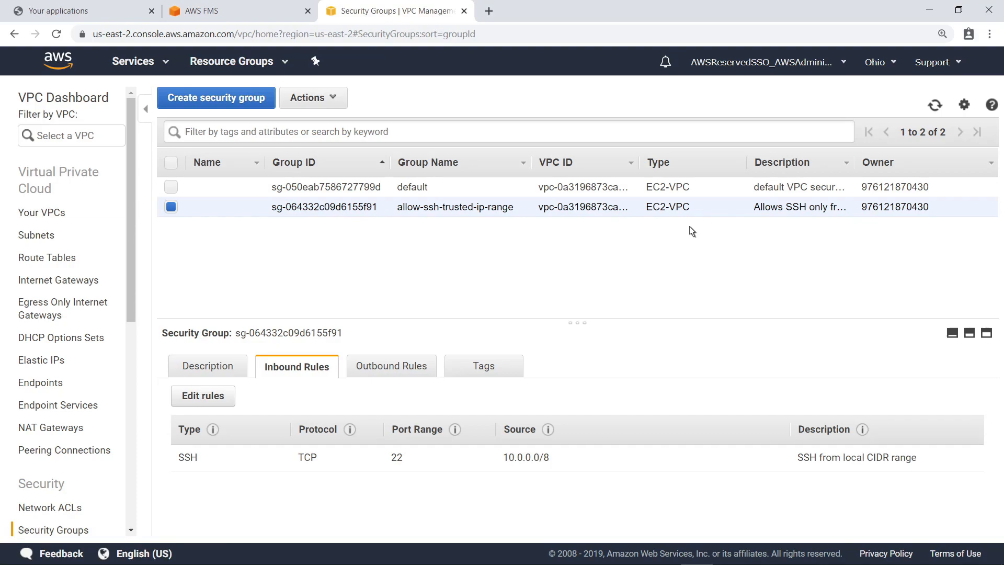
mouse_move(486, 35)
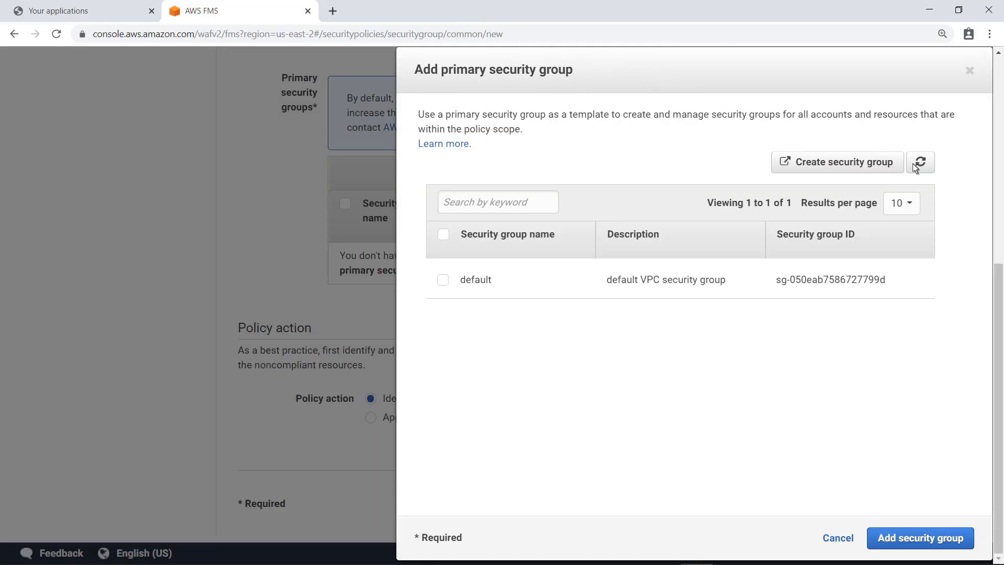
- Select allow-ssh-trusted-ip-range from the security group list, add it, and tick it
click(920, 162)
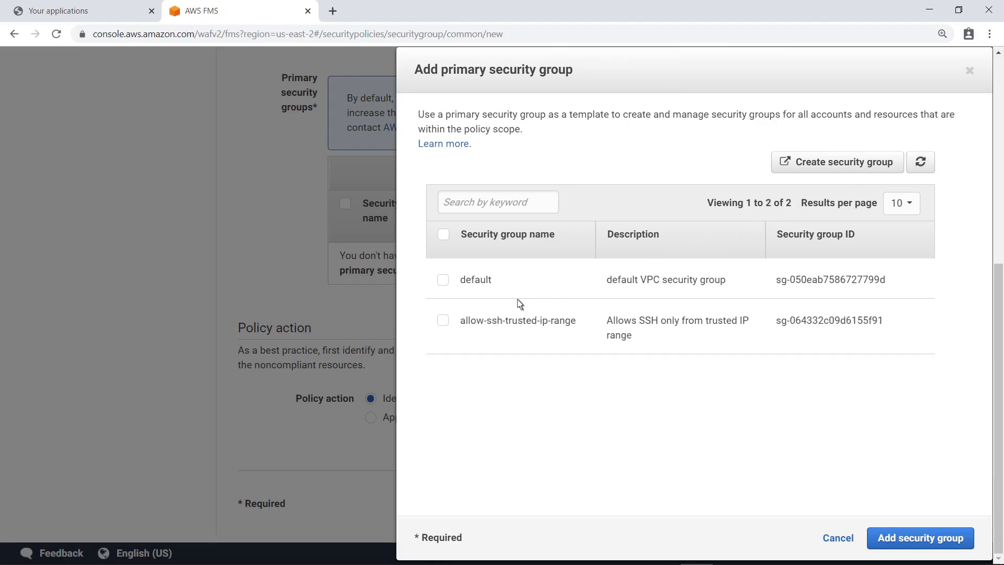
click(443, 320)
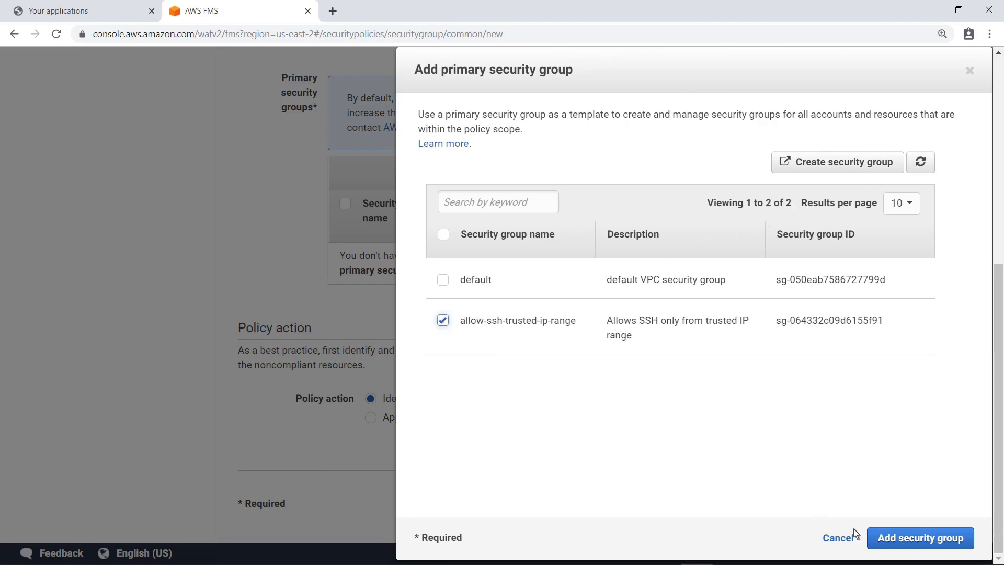
click(919, 537)
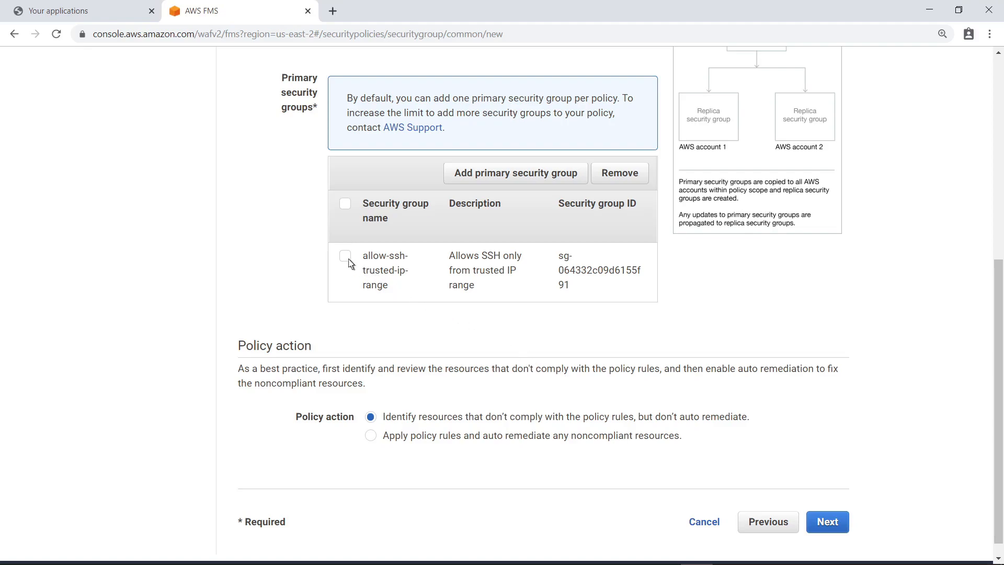
click(344, 256)
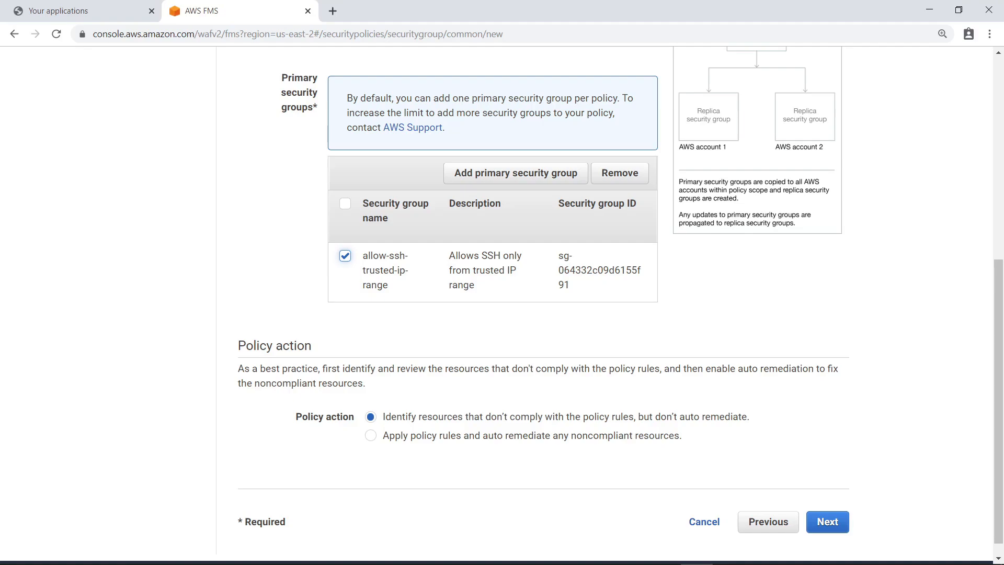
- Choose 'Apply policy rules and auto remediate any noncompliant resources' and proceed to Step 3
click(370, 435)
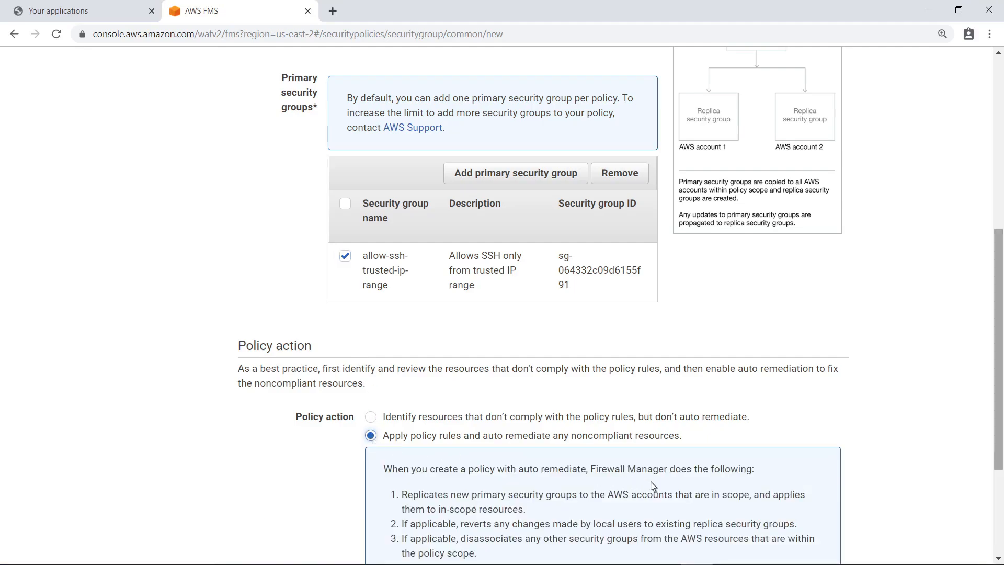
scroll(down, 3)
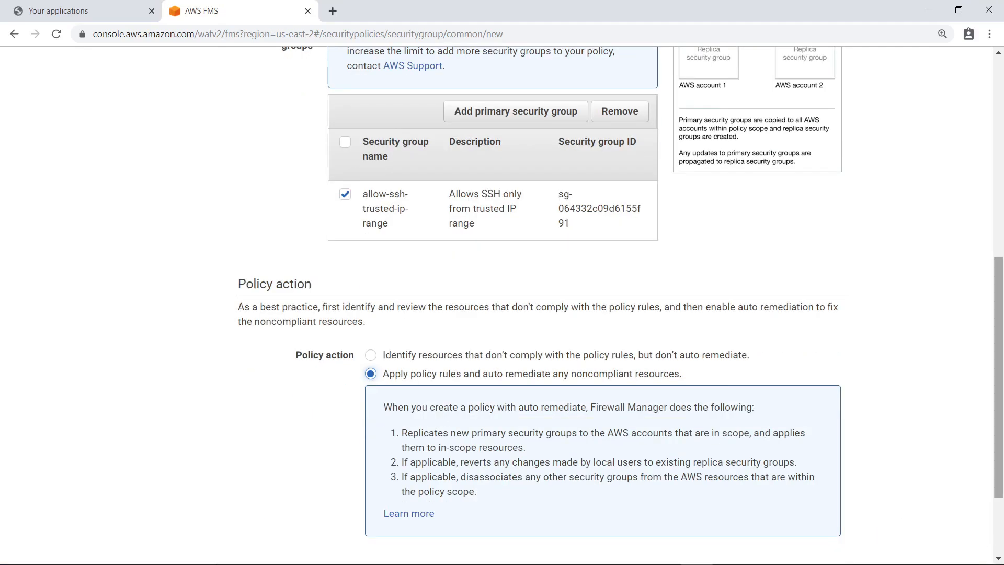
scroll(down, 3)
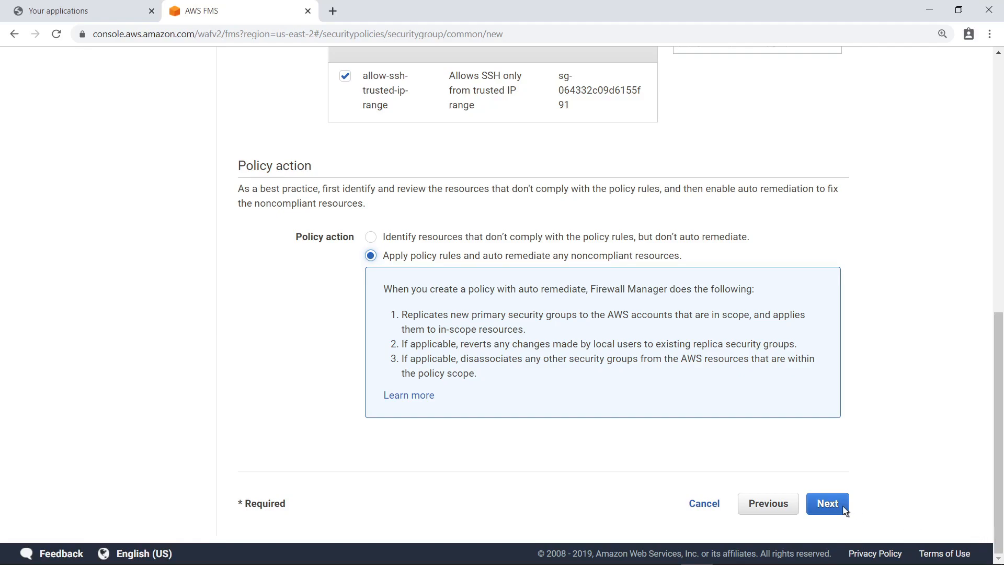
click(827, 502)
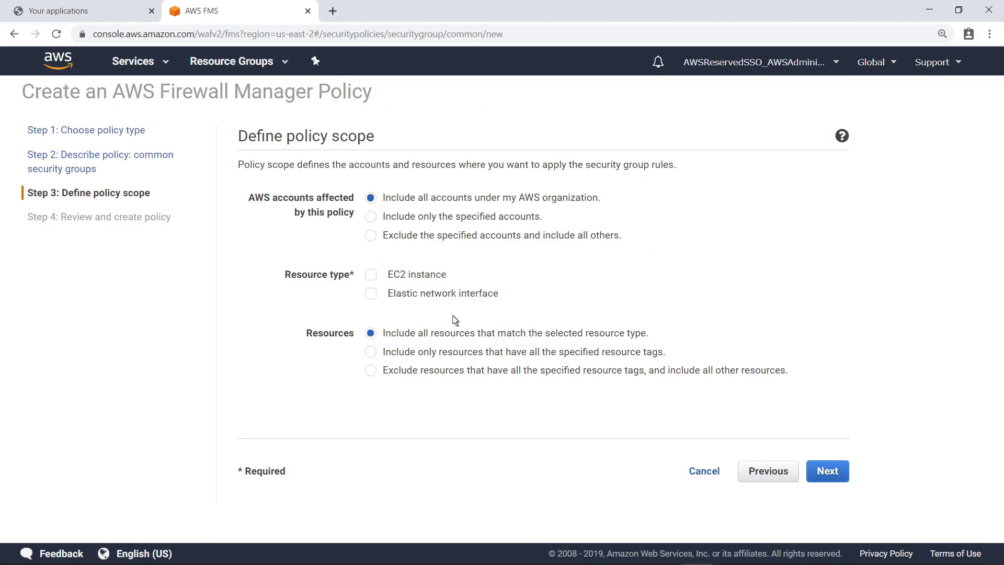
- Add EC2 instance and Elastic network interface as resource types, then proceed to review
click(370, 274)
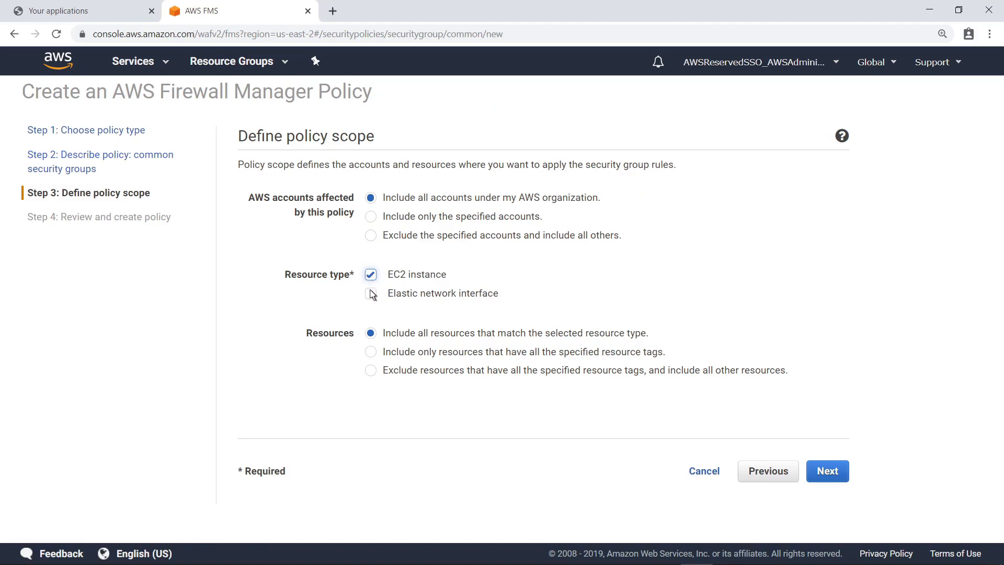
click(370, 294)
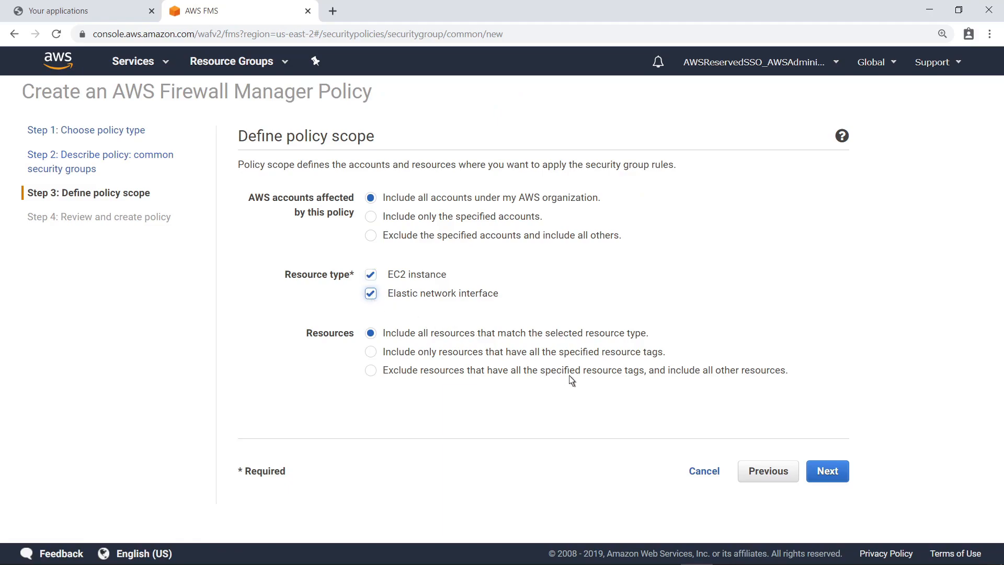
mouse_move(826, 471)
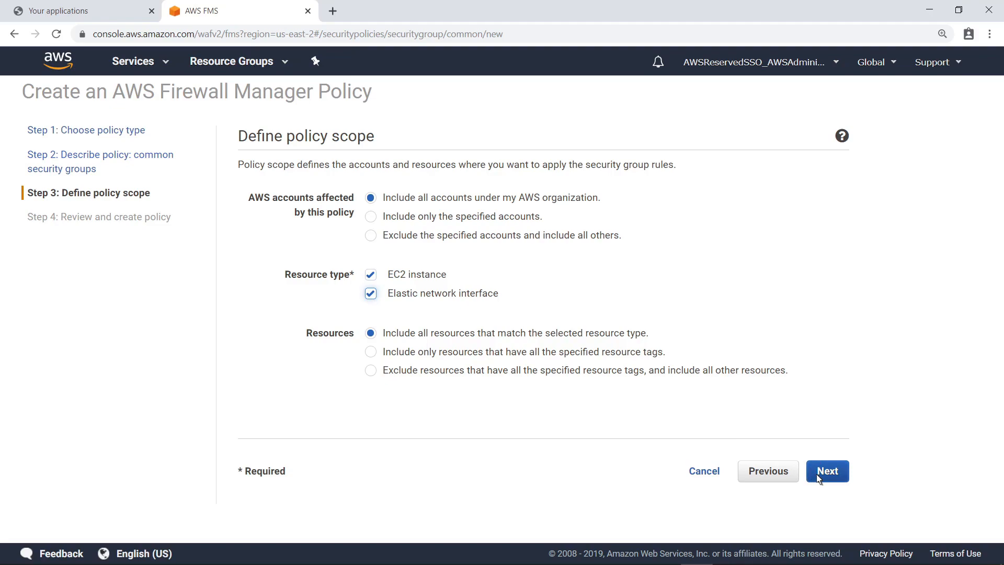
click(827, 471)
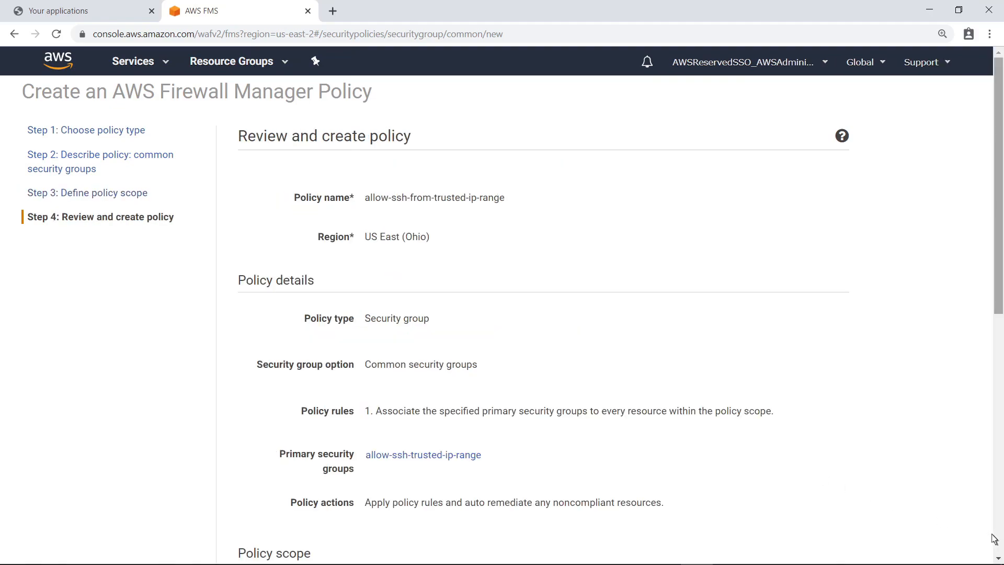
- Acknowledge AWS Config charges and confirm creating allow-ssh-from-trusted-ip-range by typing 'Continue'
scroll(down, 3)
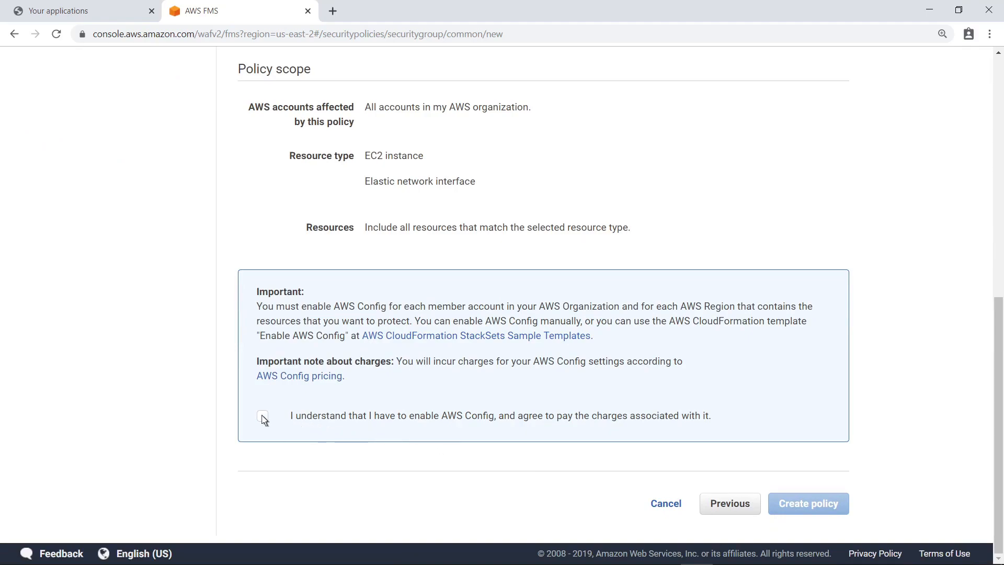
click(263, 416)
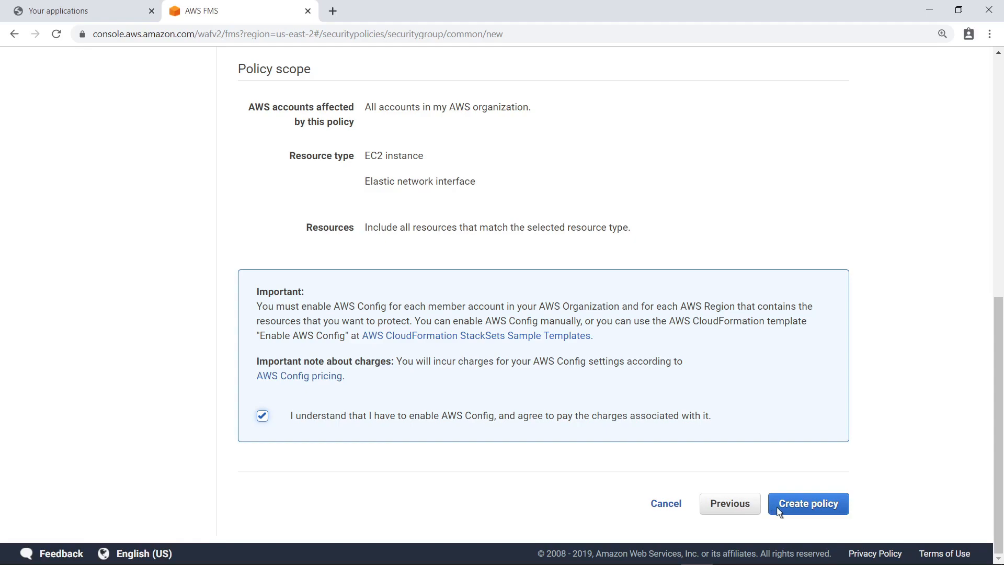
click(807, 503)
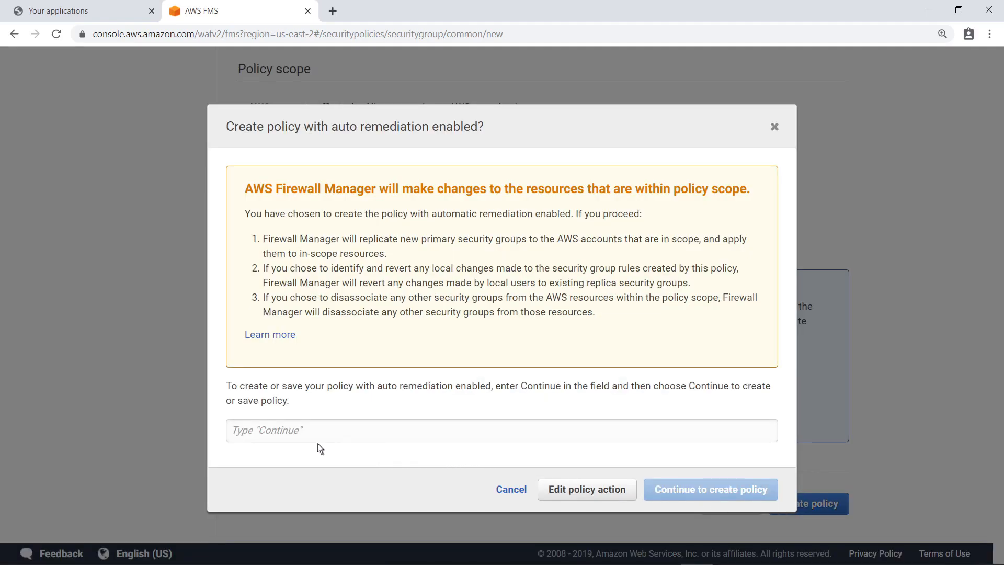
text(Continue)
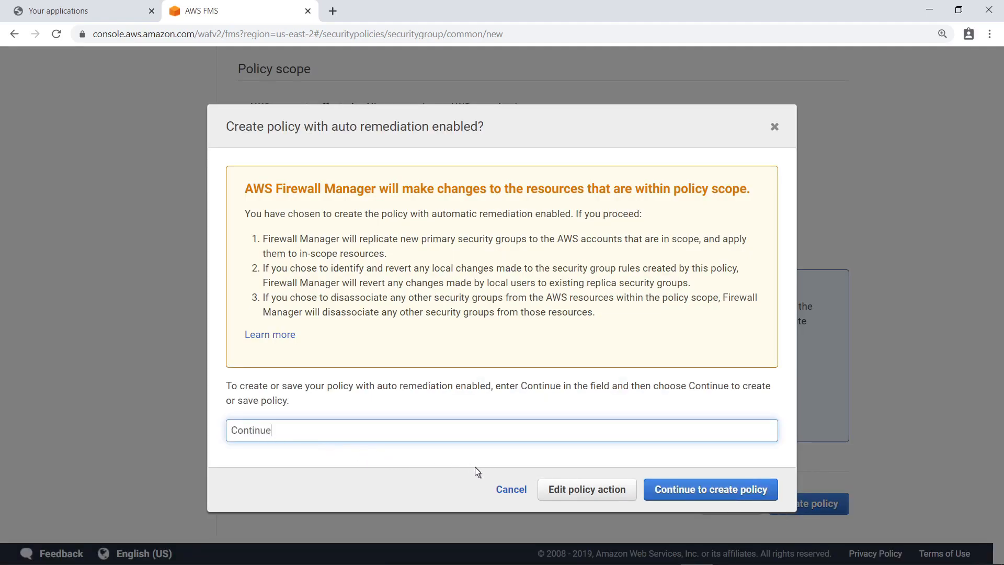
click(710, 489)
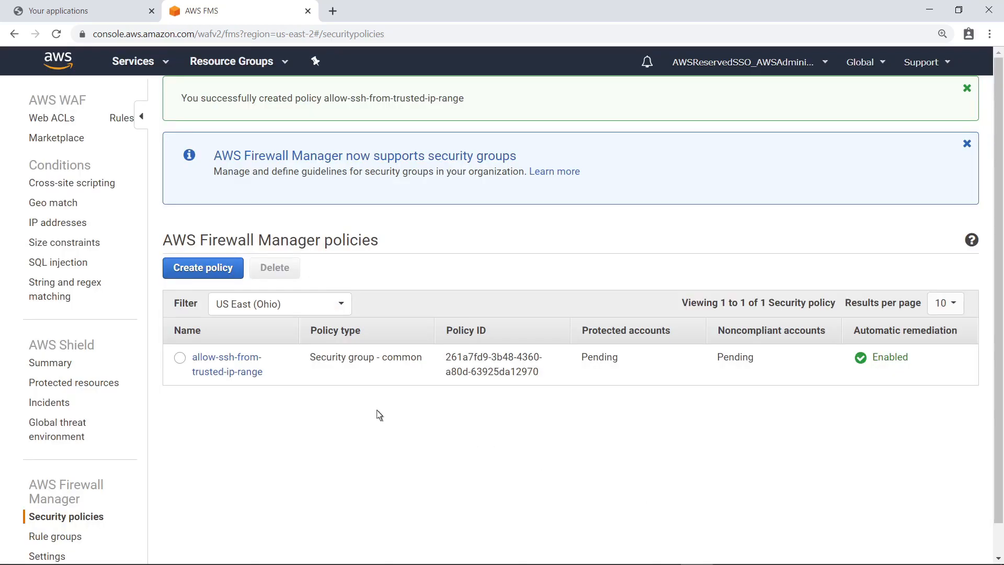
- Open allow-ssh-from-trusted-ip-range details to review its four in-scope accounts and compliance
click(226, 364)
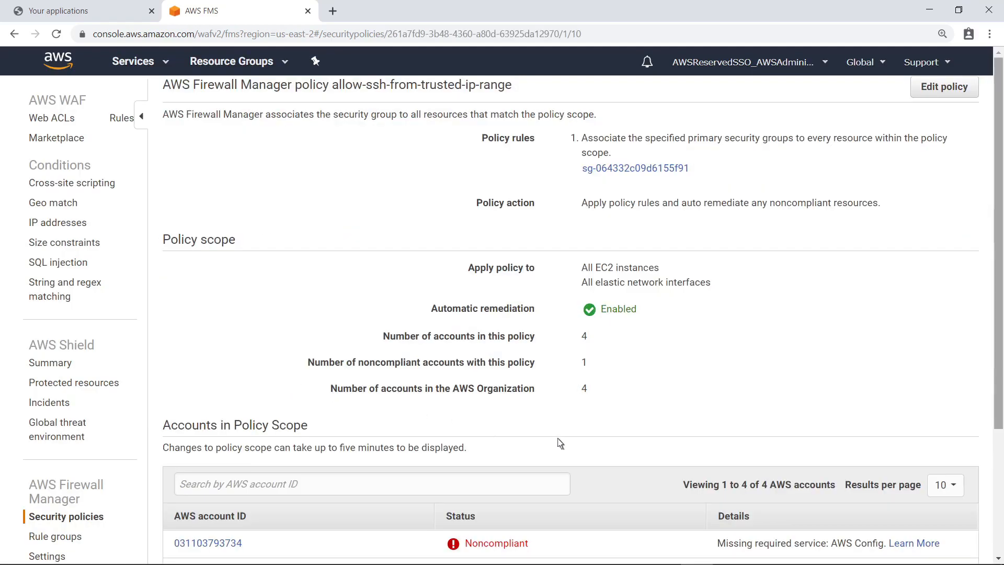
scroll(down, 3)
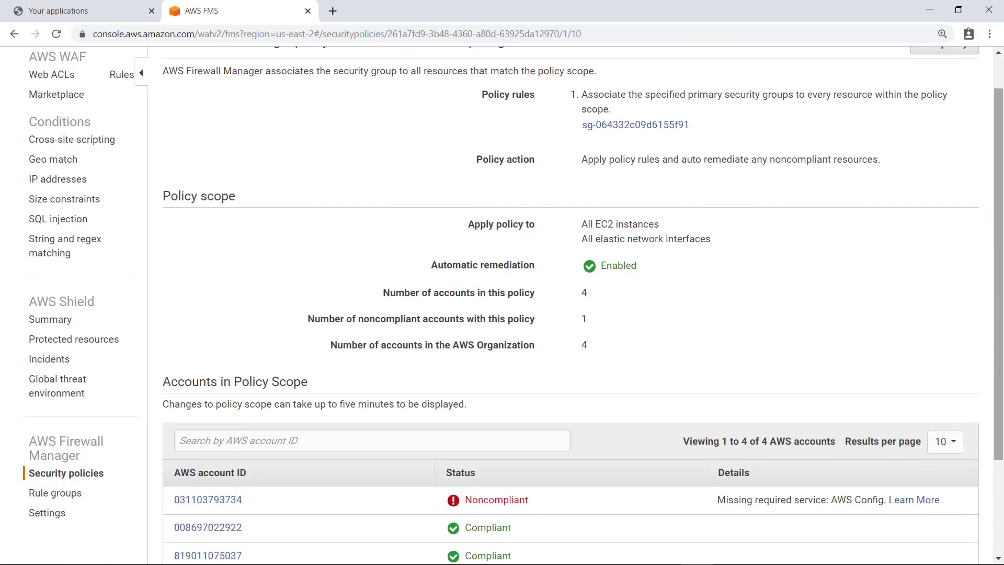
scroll(down, 3)
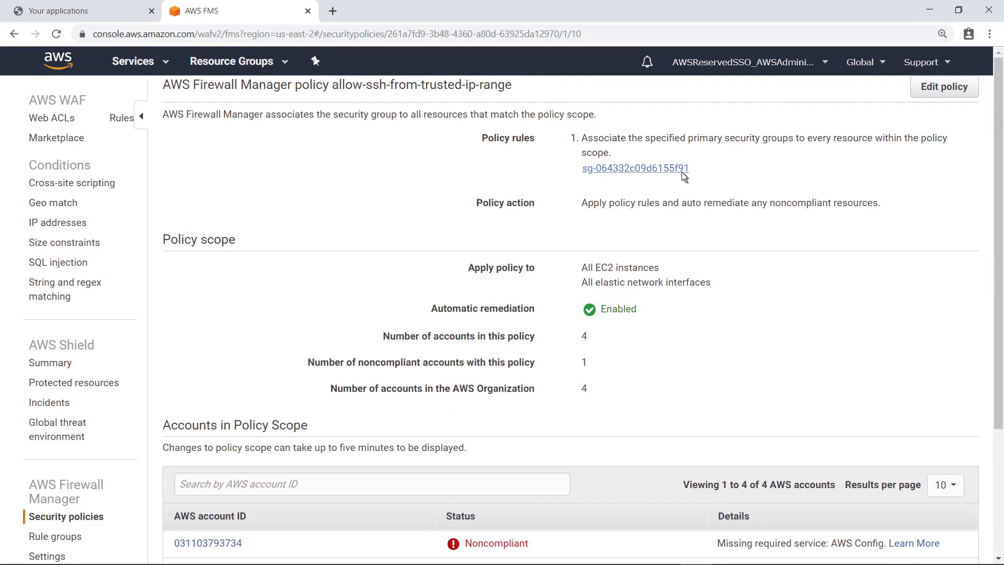
click(636, 168)
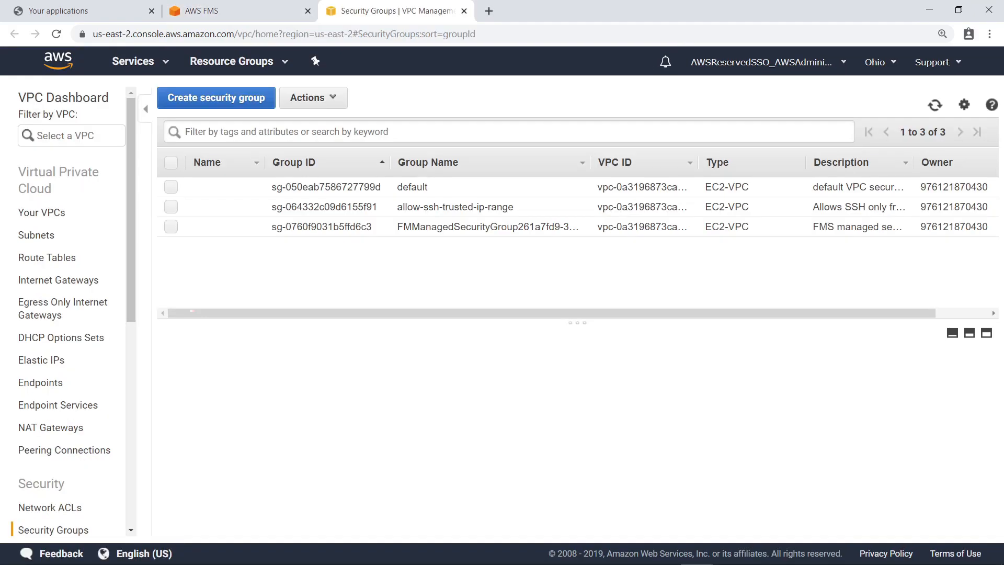
mouse_move(648, 183)
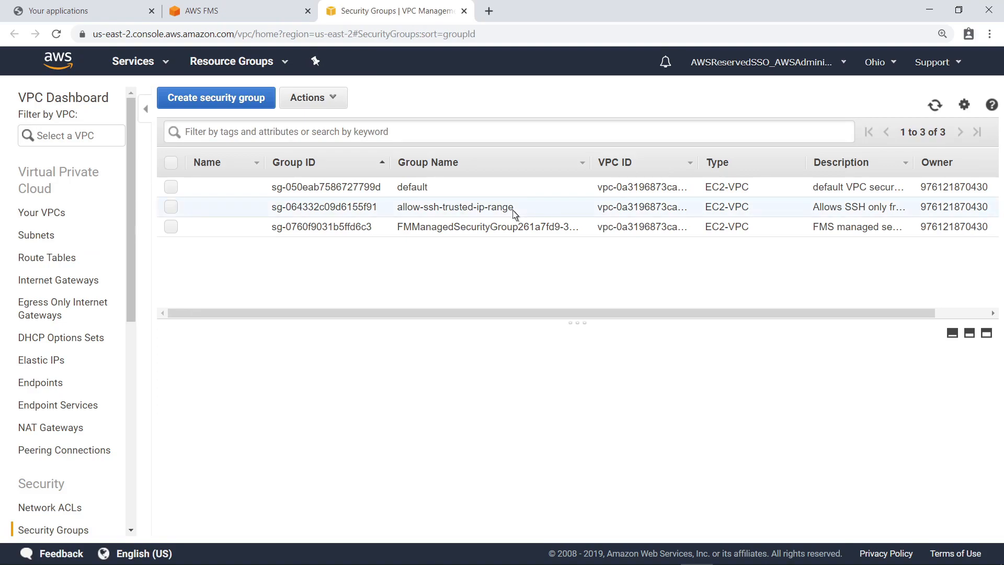
click(171, 206)
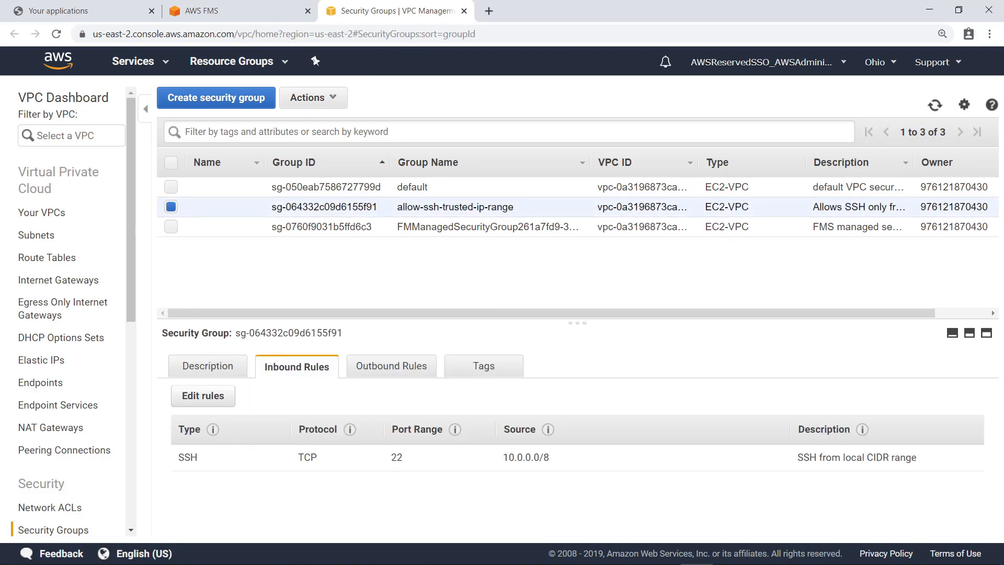
mouse_move(248, 296)
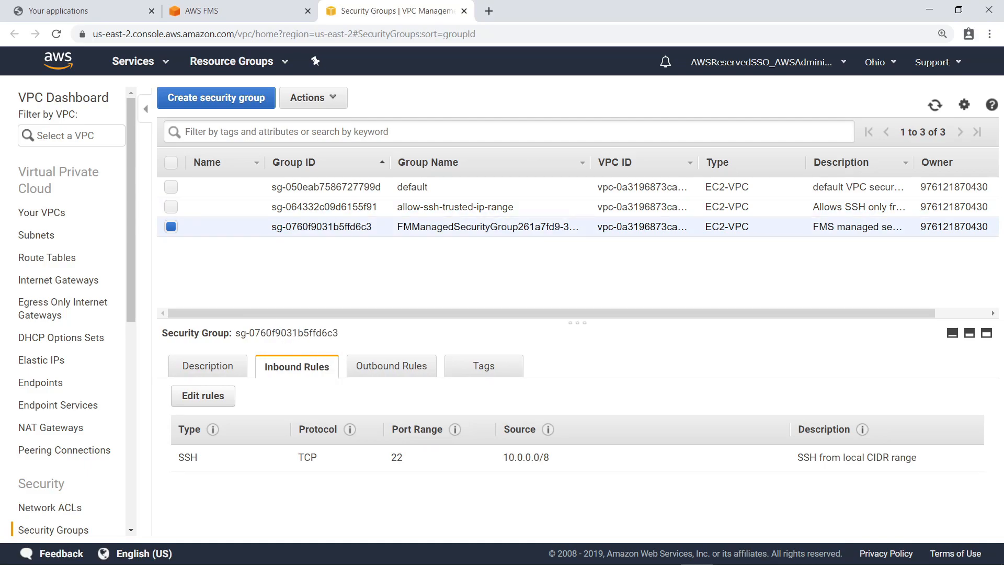
mouse_move(376, 83)
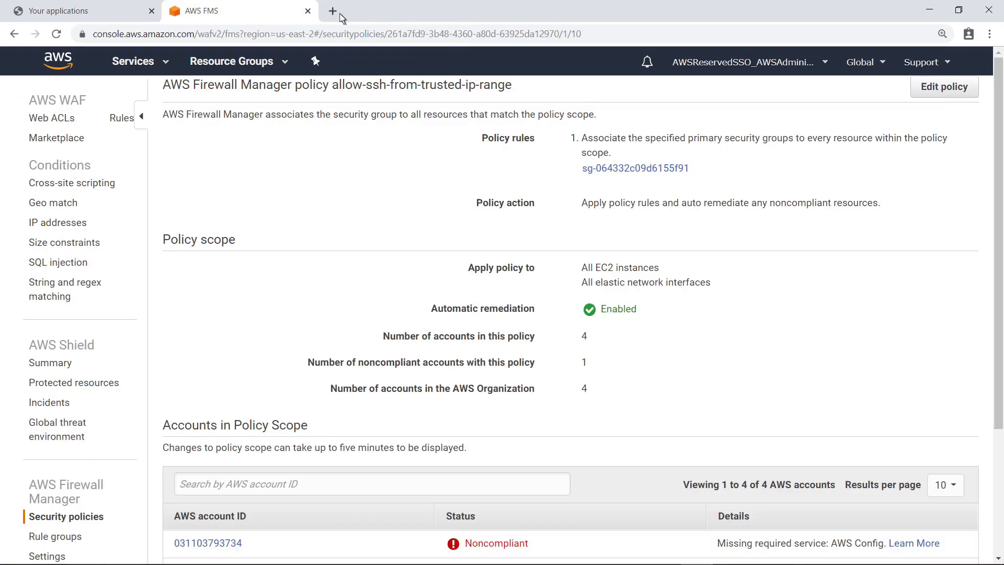
- Sign into SampleAccount's console through the SSO portal and open the EC2 dashboard
click(73, 11)
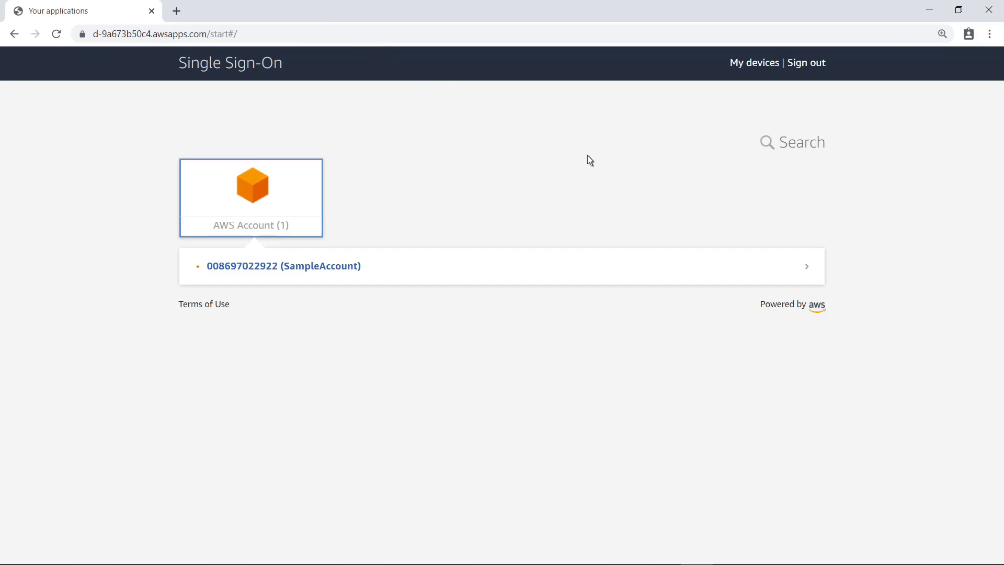
click(284, 266)
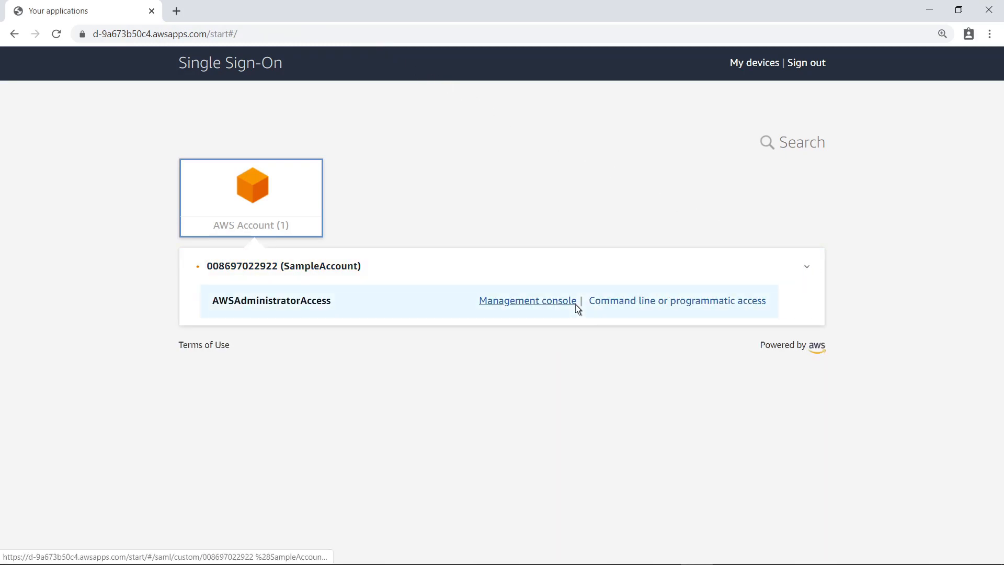
click(527, 300)
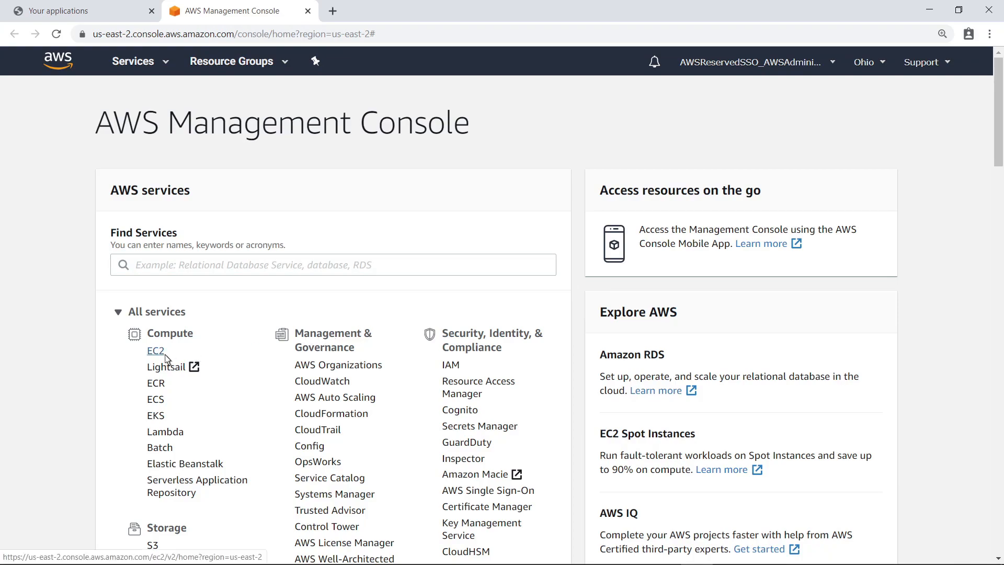
click(155, 351)
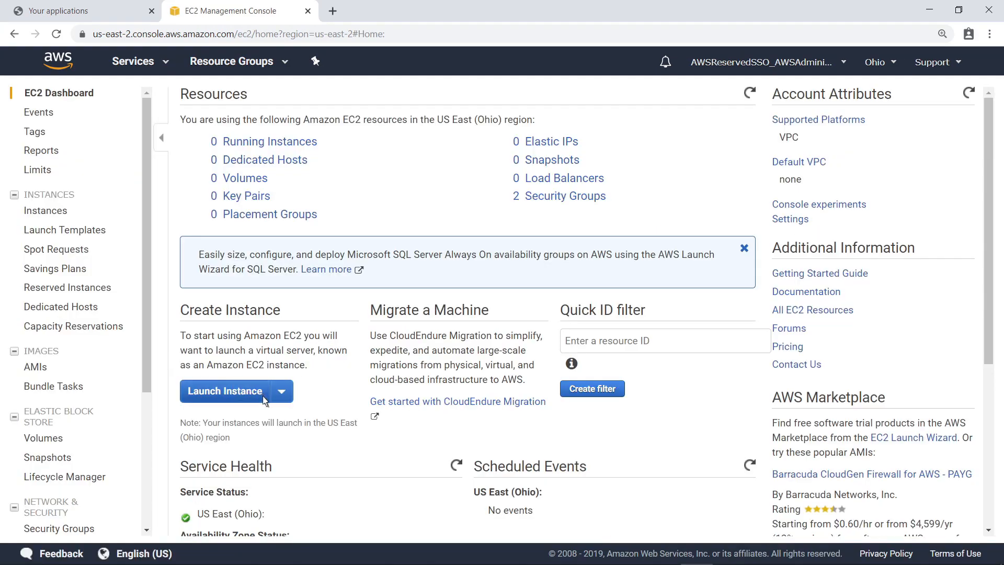
- Start launching an Amazon Linux 2 t2.micro instance with default details and storage
click(224, 391)
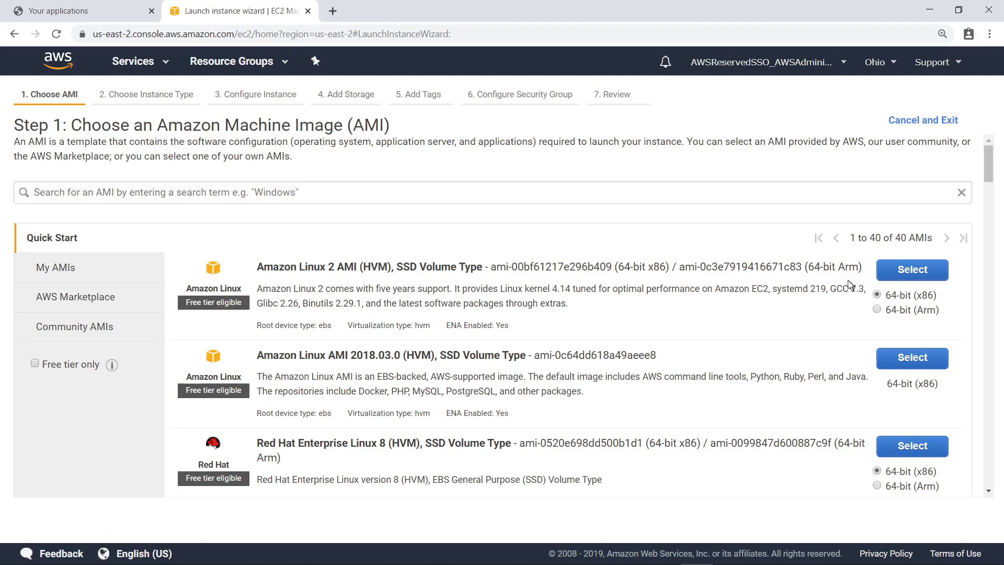
click(911, 268)
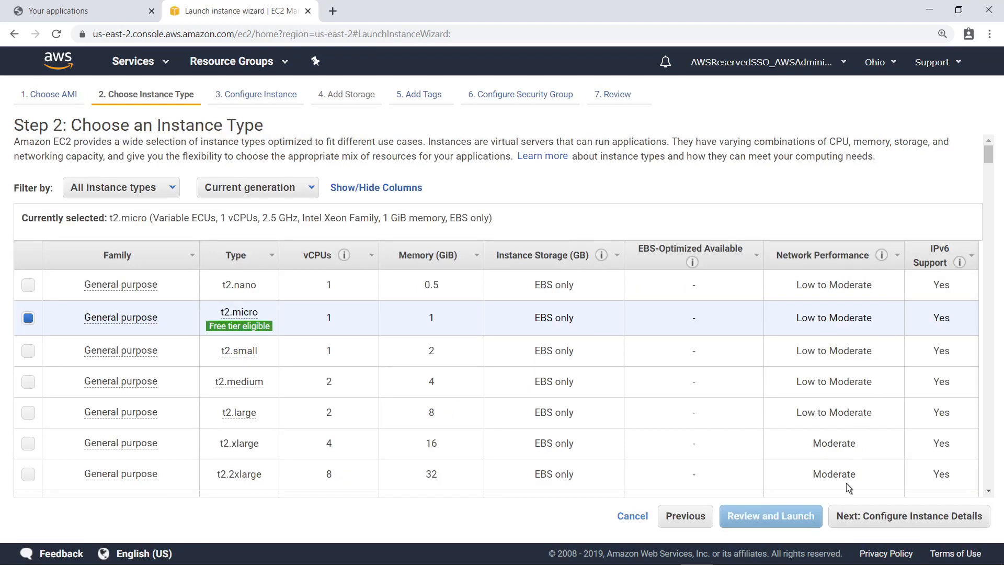
click(908, 516)
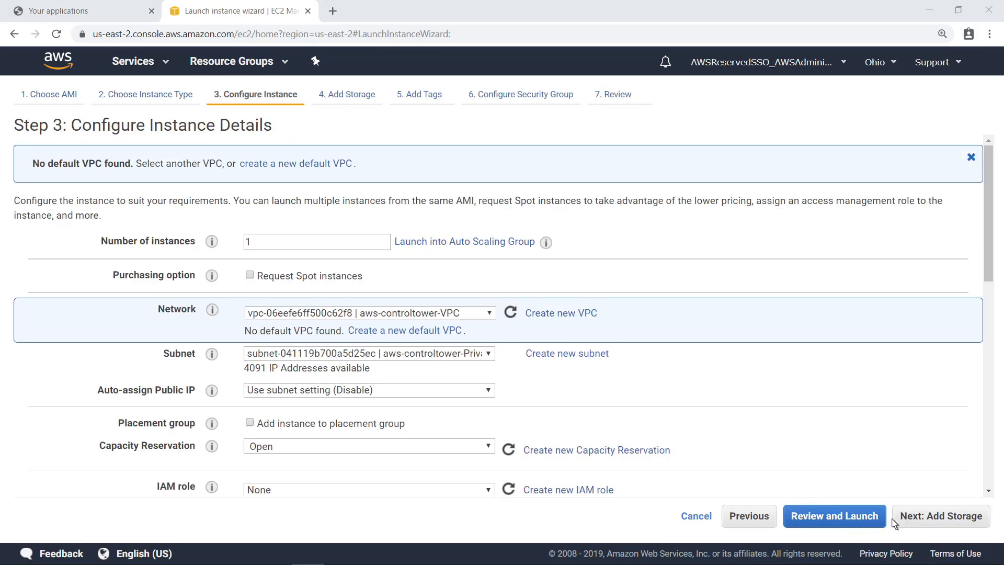
click(940, 516)
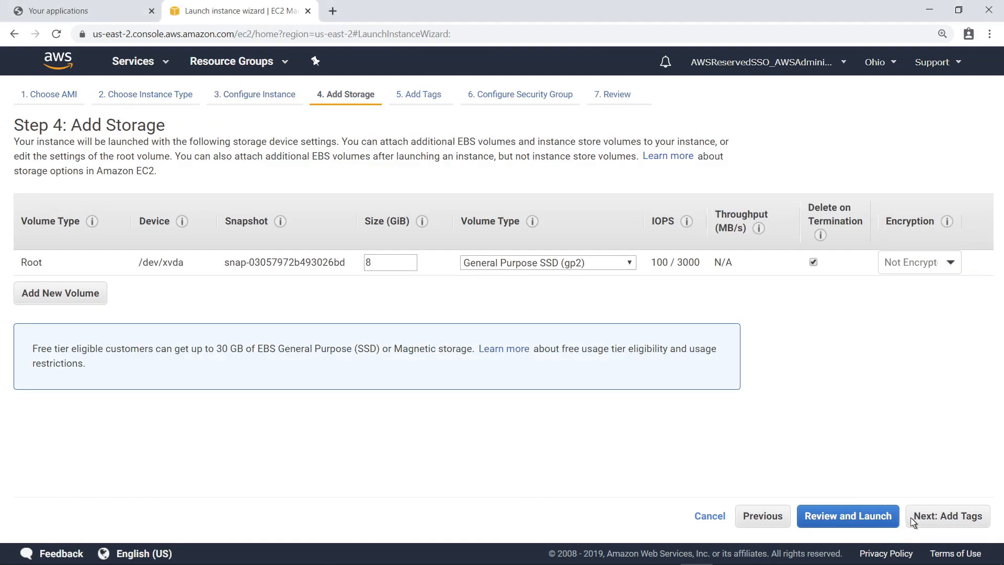
click(947, 516)
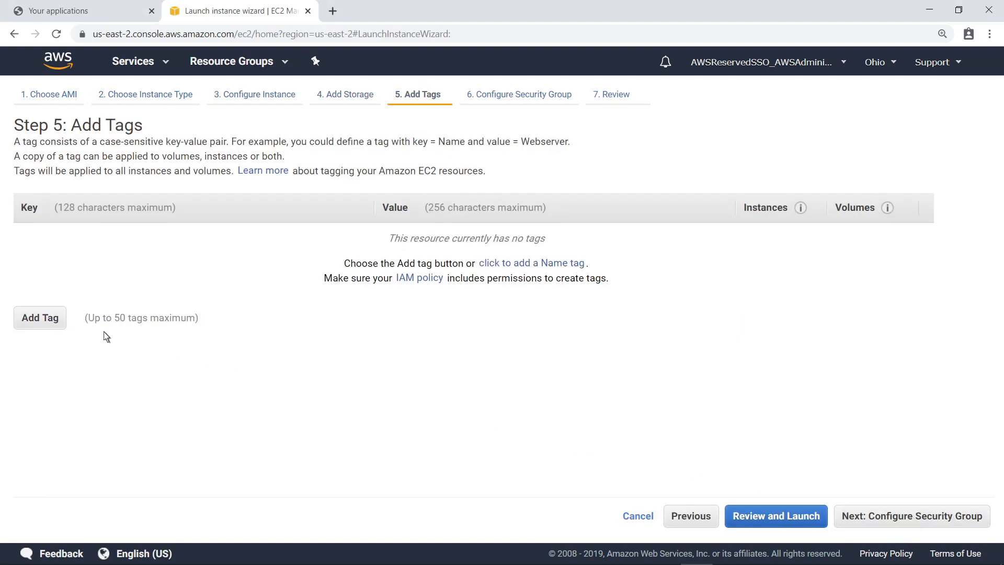
- Tag the instance with Name = SampleInstance
click(40, 318)
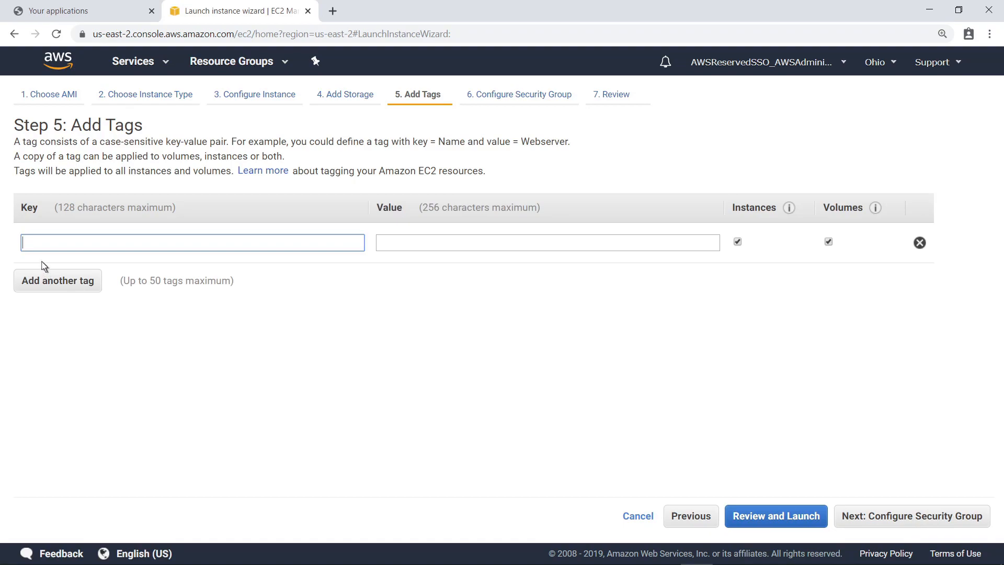
text(Name)
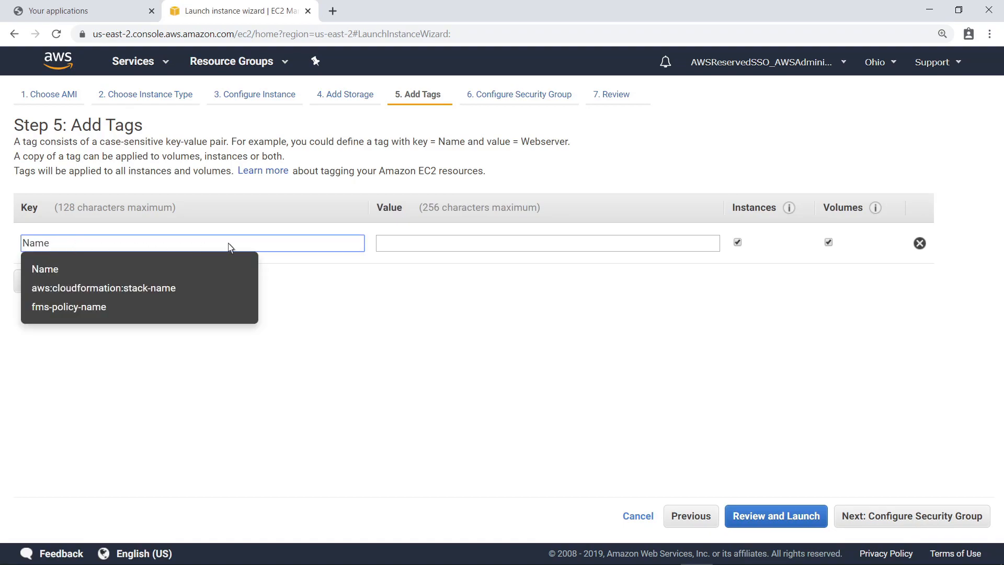
text(SampleInstance)
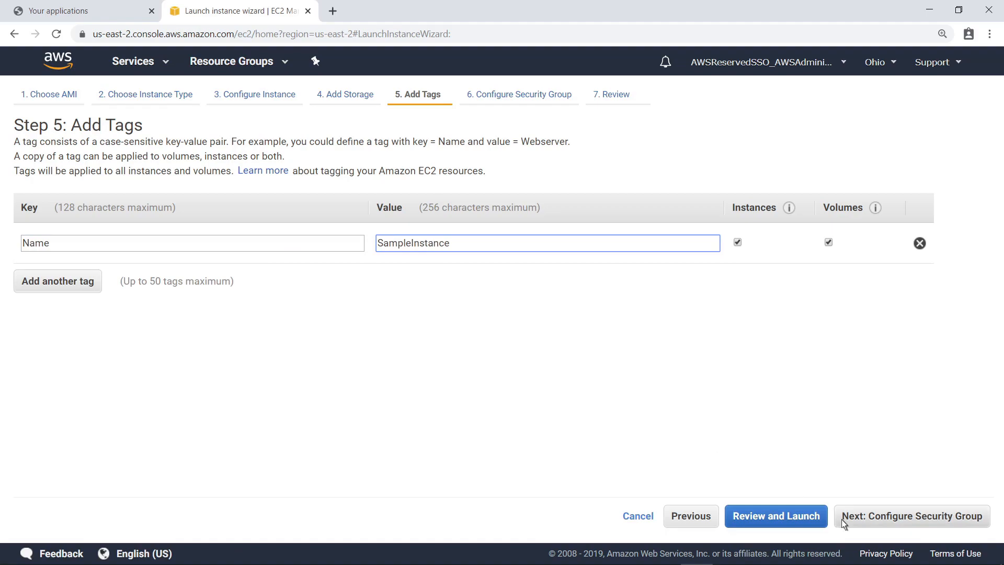
- Assign the existing default security group and reach the launch review
click(912, 516)
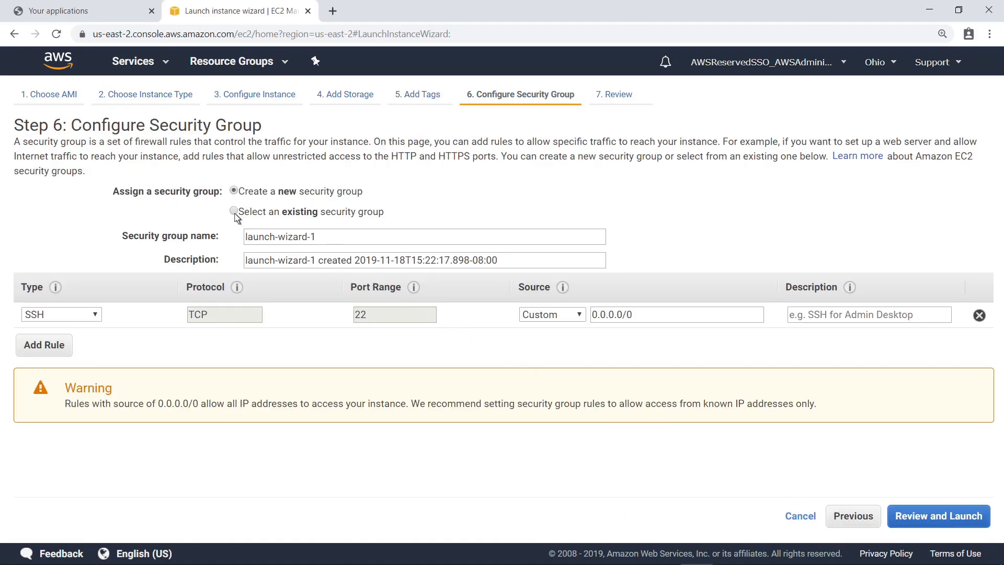
click(234, 212)
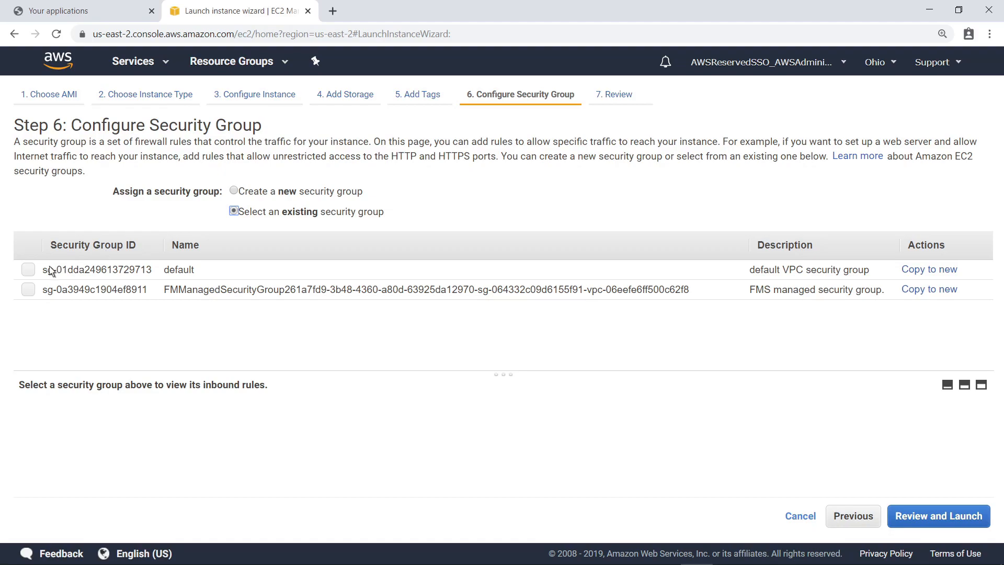
click(28, 269)
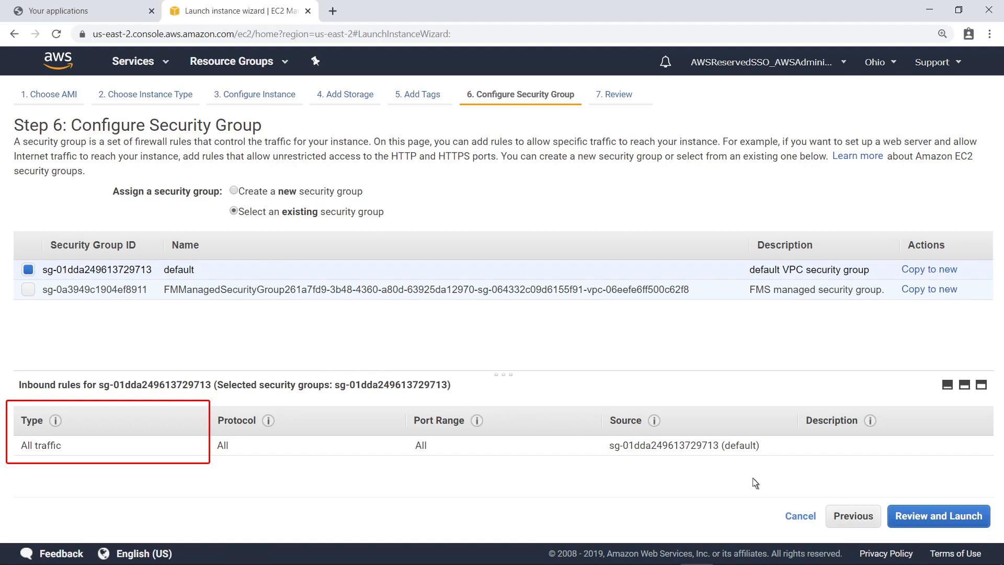
click(939, 515)
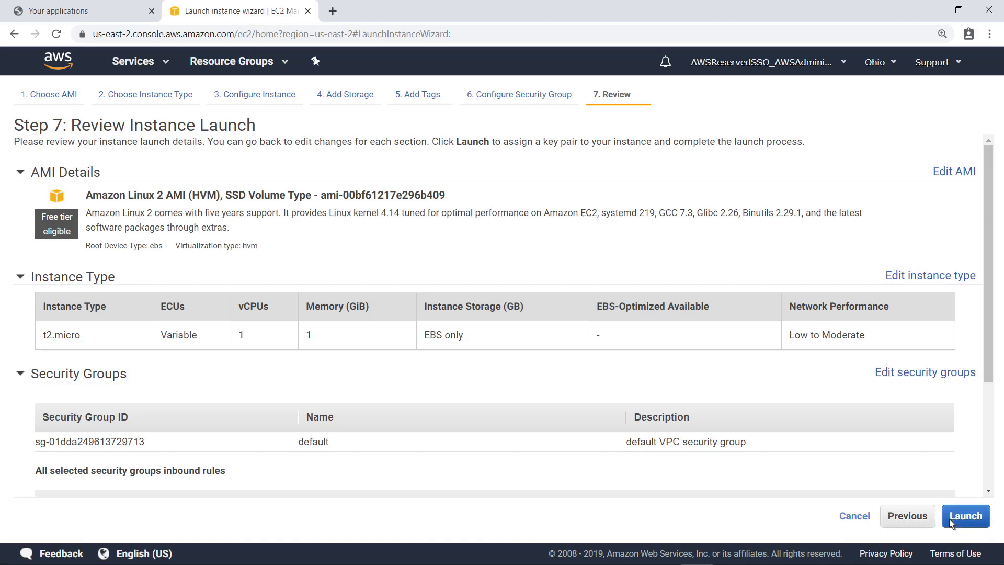
- Launch SampleInstance without a key pair, acknowledging the no-key-pair warning
click(965, 516)
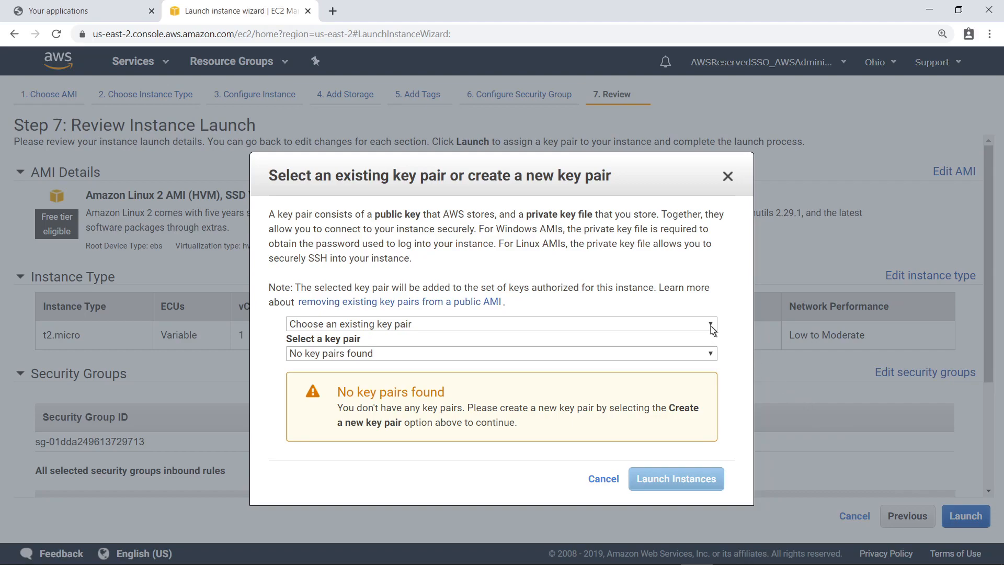
click(502, 323)
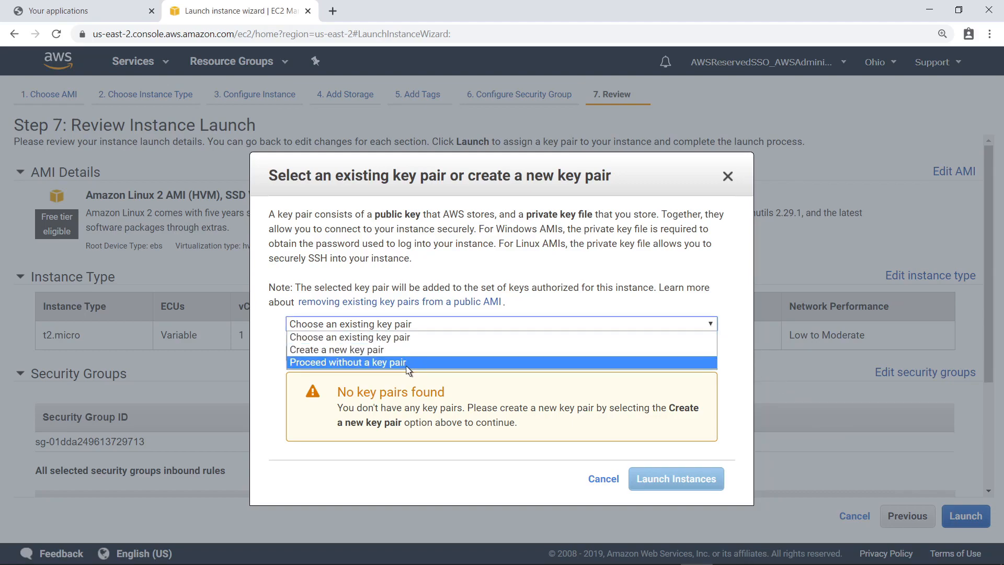
click(348, 362)
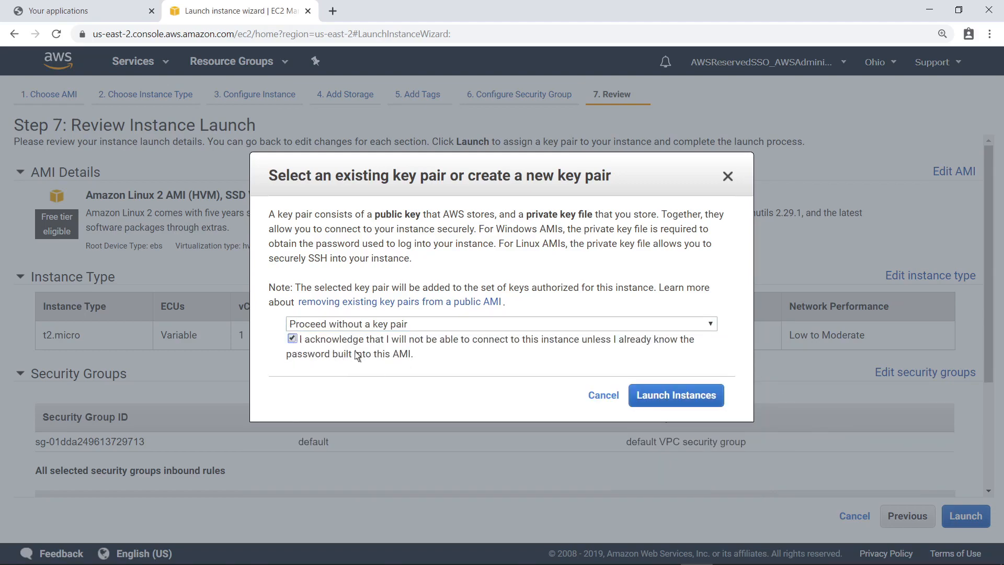
click(675, 394)
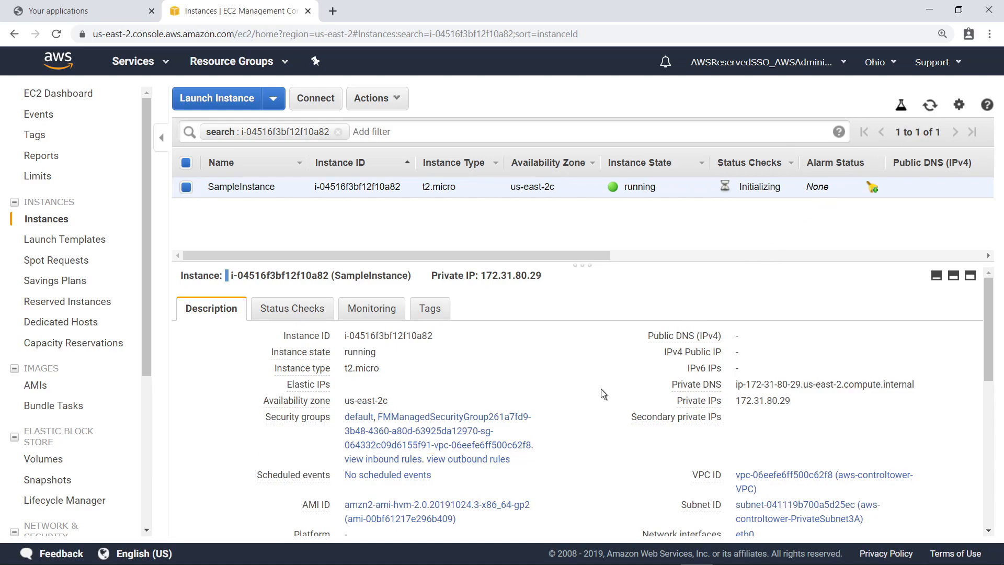
- View FMManagedSecurityGroup's inbound SSH rule for port 22 from 10.0.0.0/8
click(448, 416)
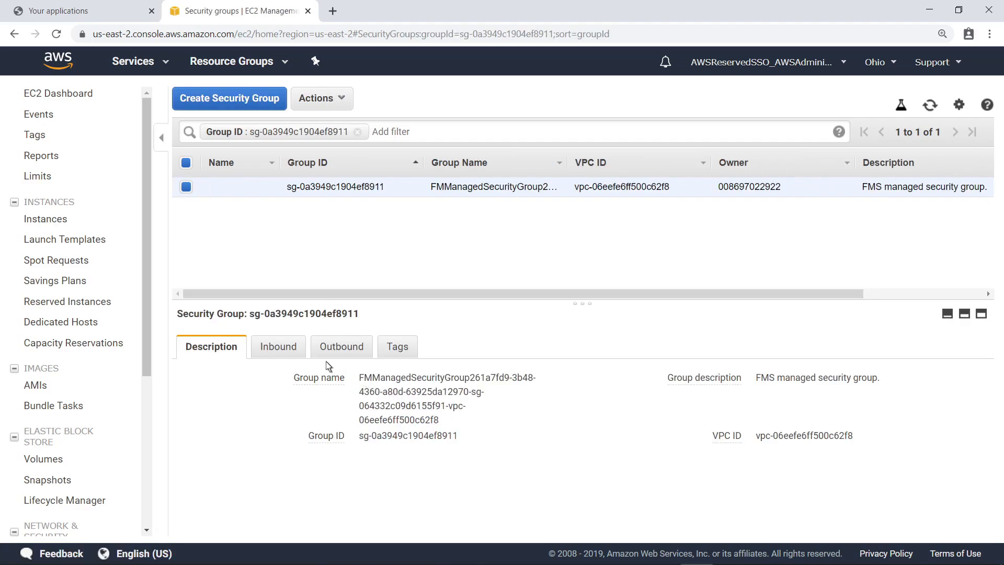
click(278, 347)
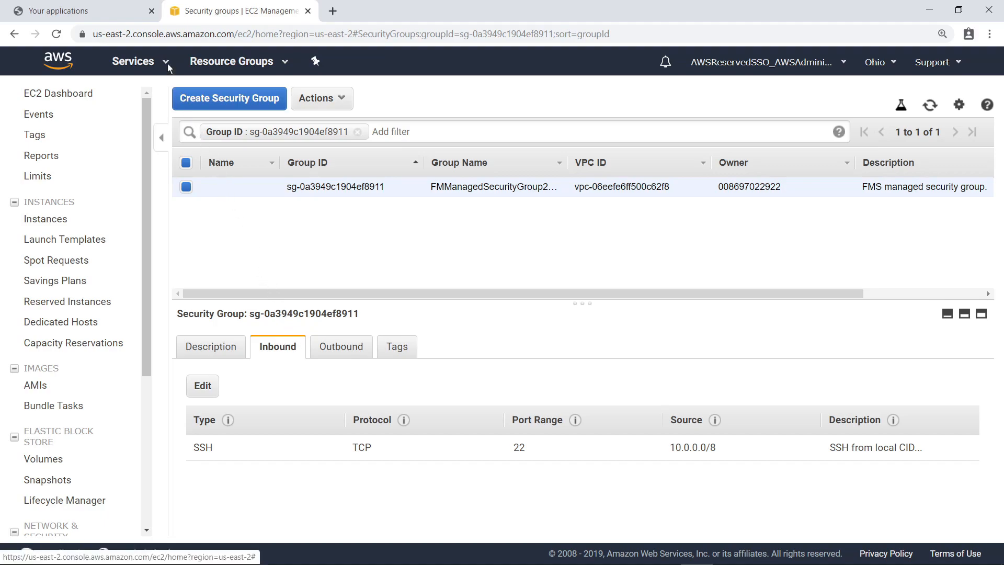
click(132, 61)
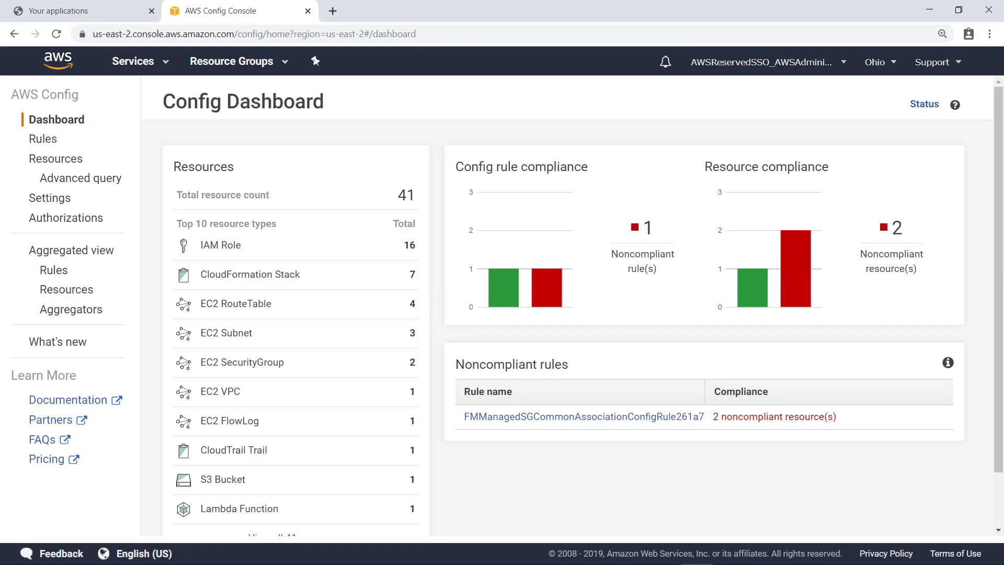
mouse_move(451, 476)
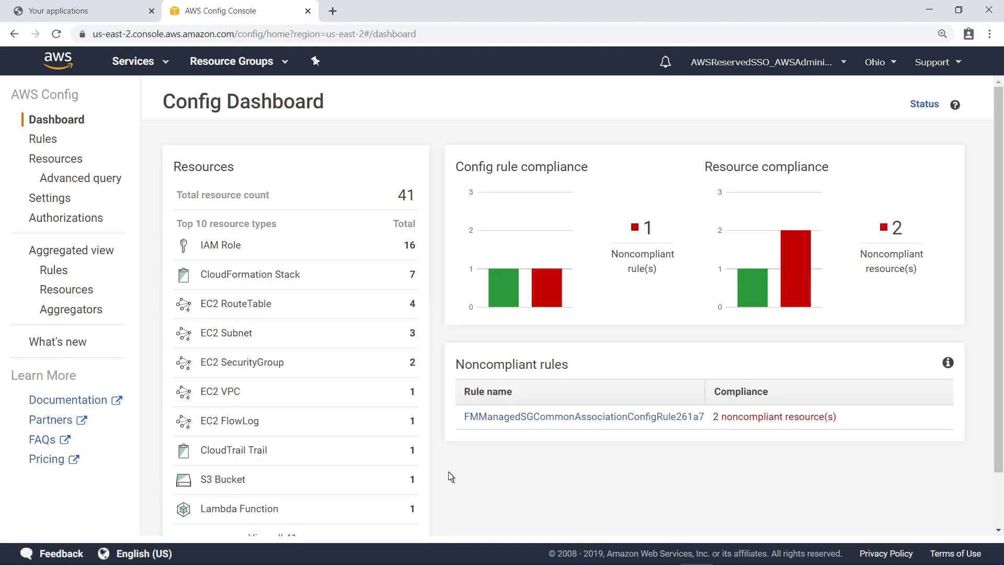
- Open FMManagedSGCommonAssociationConfigRule in AWS Config and filter its resources to Compliant
click(582, 417)
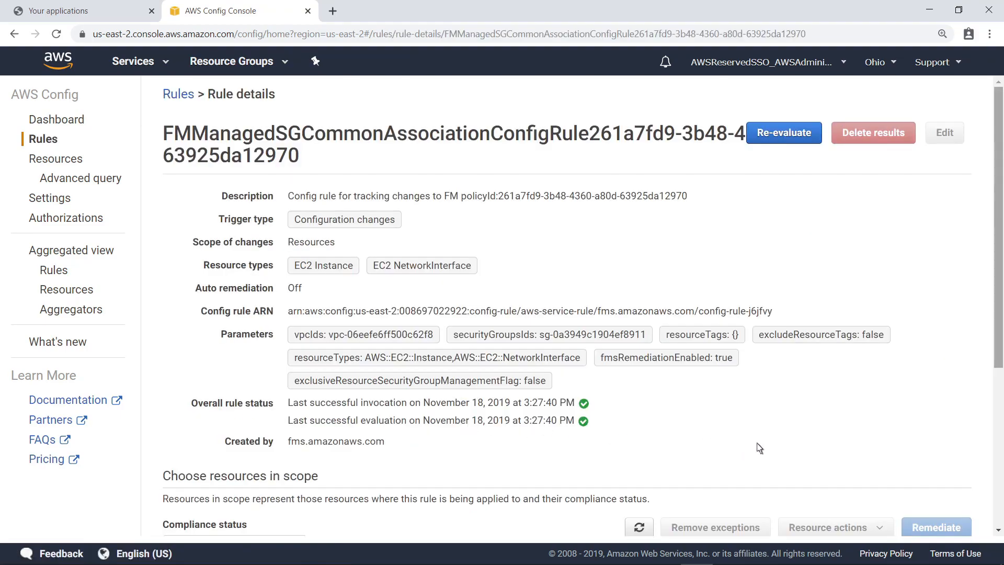
scroll(down, 3)
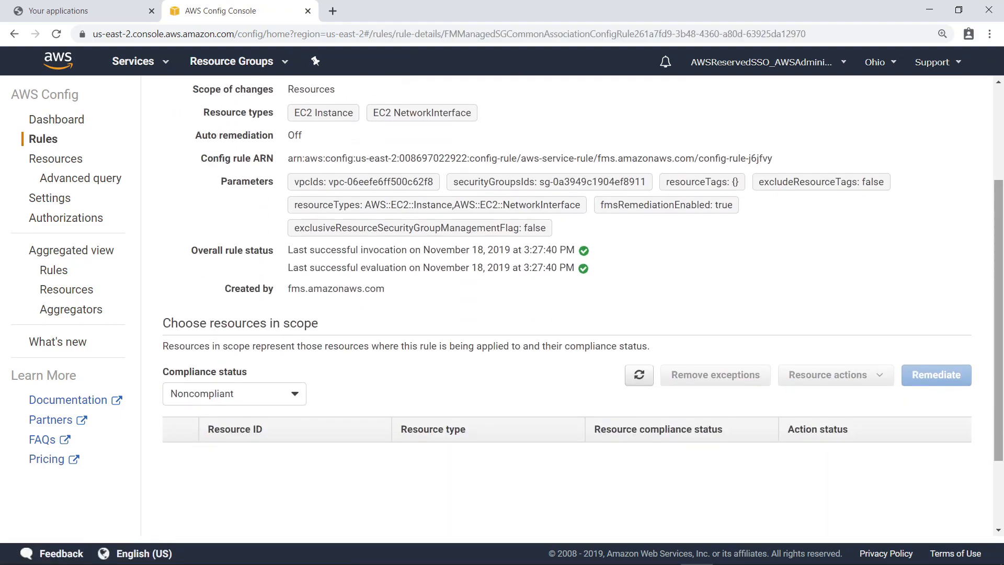
scroll(down, 3)
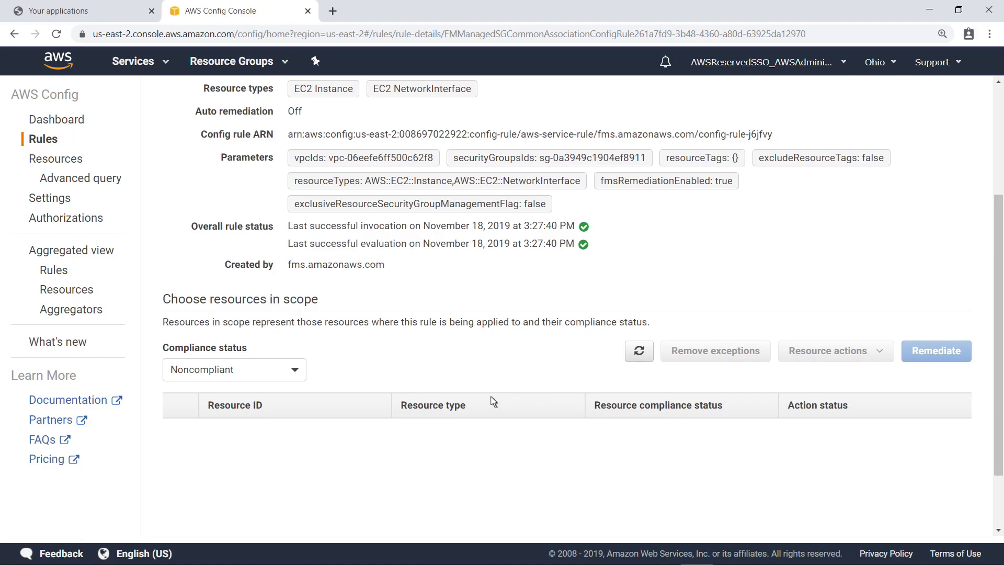
mouse_move(294, 375)
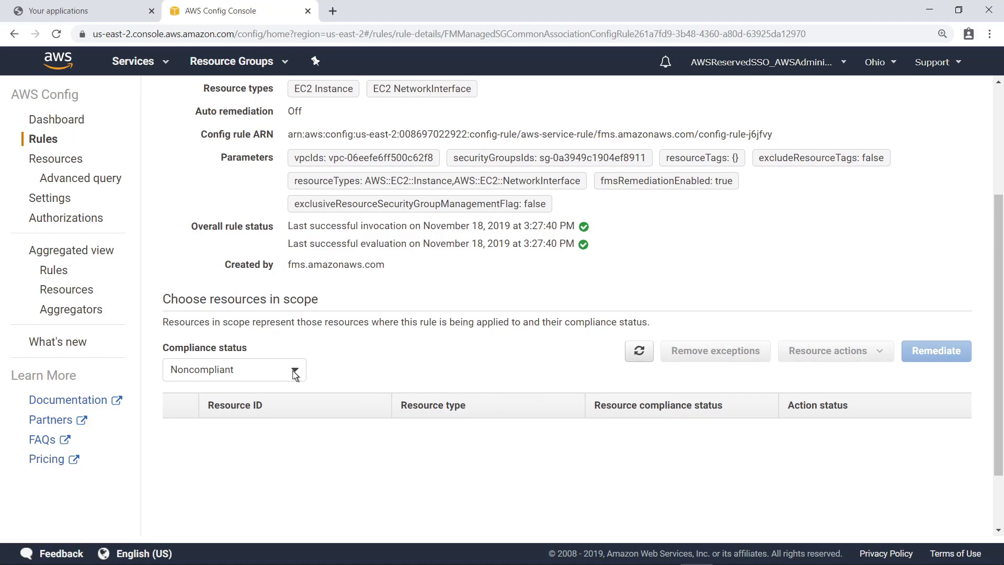
click(234, 369)
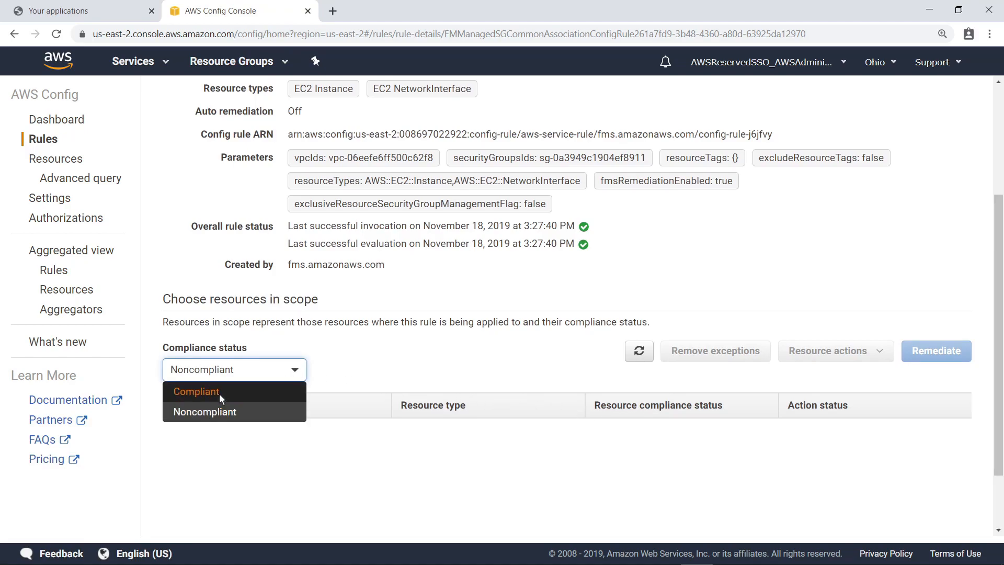
click(196, 391)
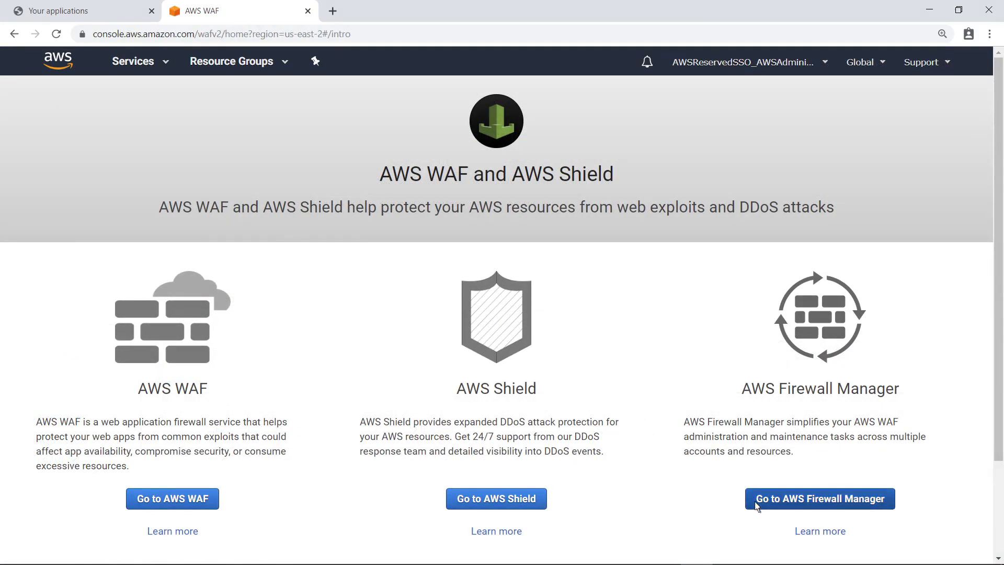
- Open the F5 Bot Protection Rules product page from the AWS WAF Marketplace listings
click(819, 498)
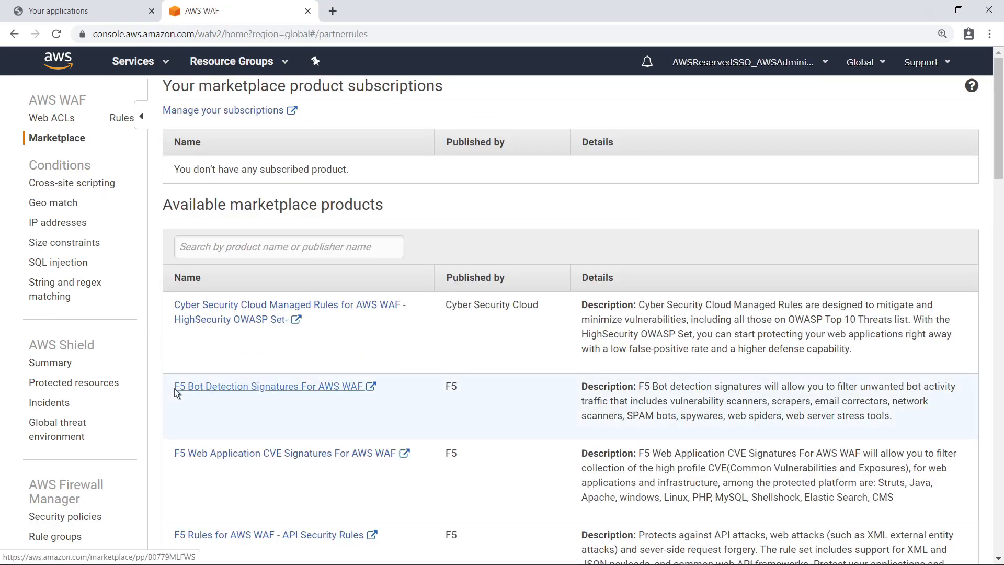
click(268, 386)
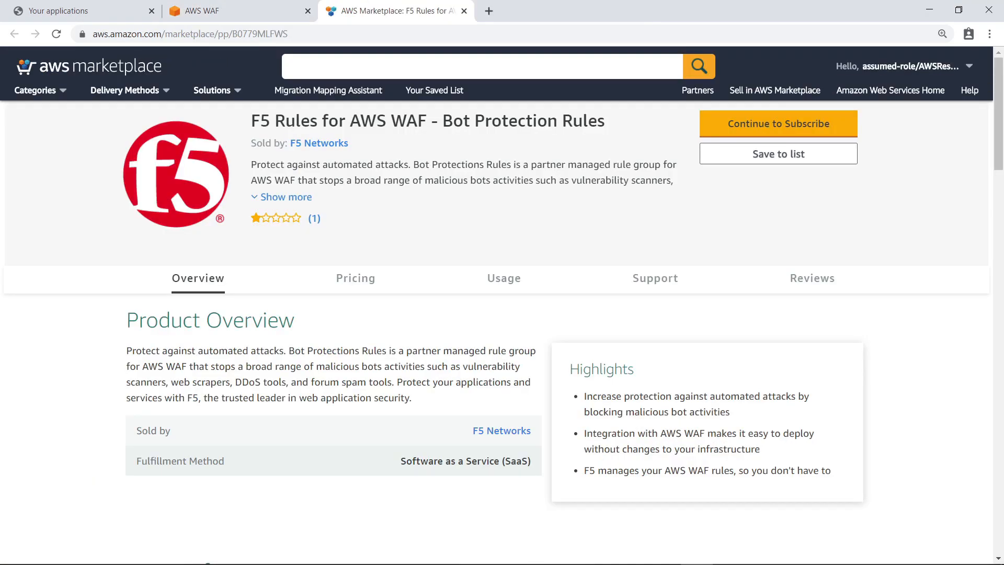